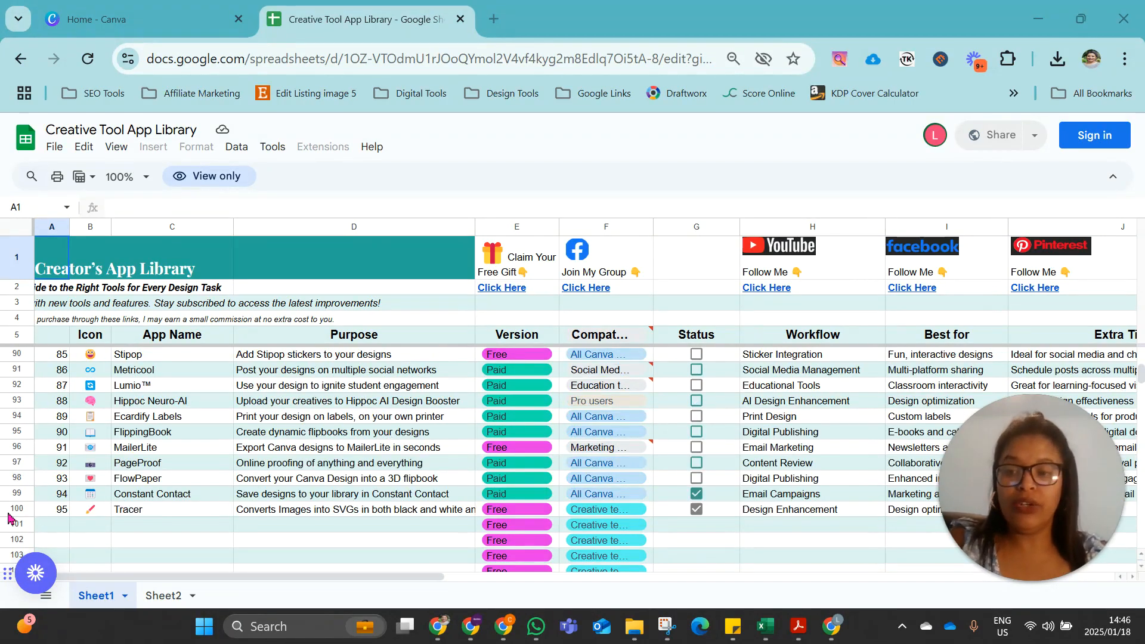
Review the apps comparison table entries for Tracer, Voice Studio and Image to Frame
left_click(53, 509)
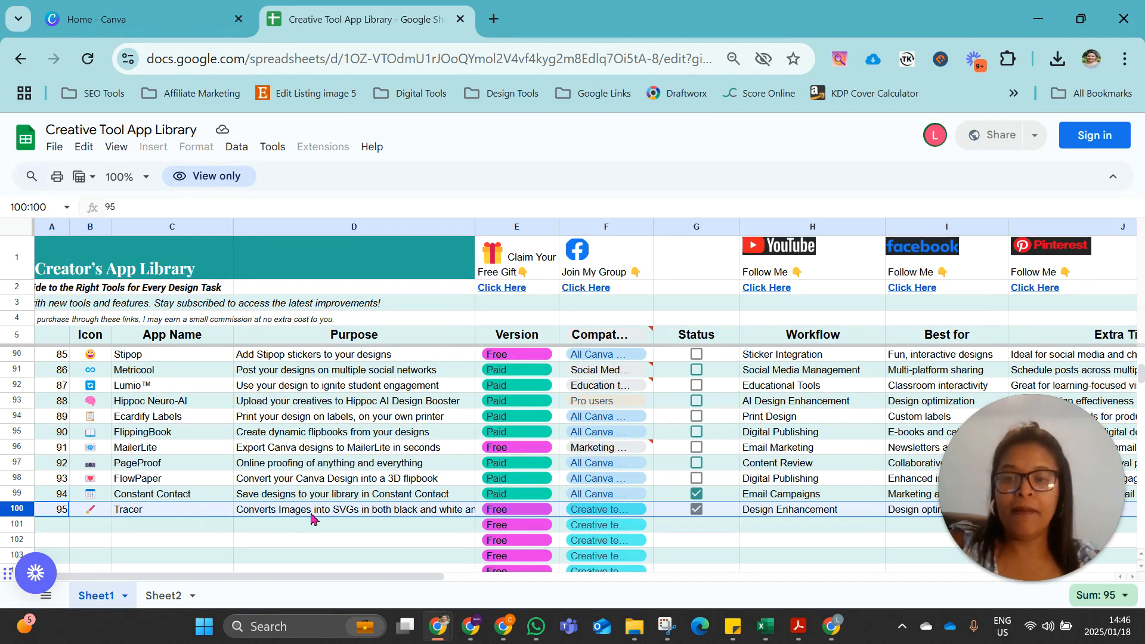
scroll("down", 3)
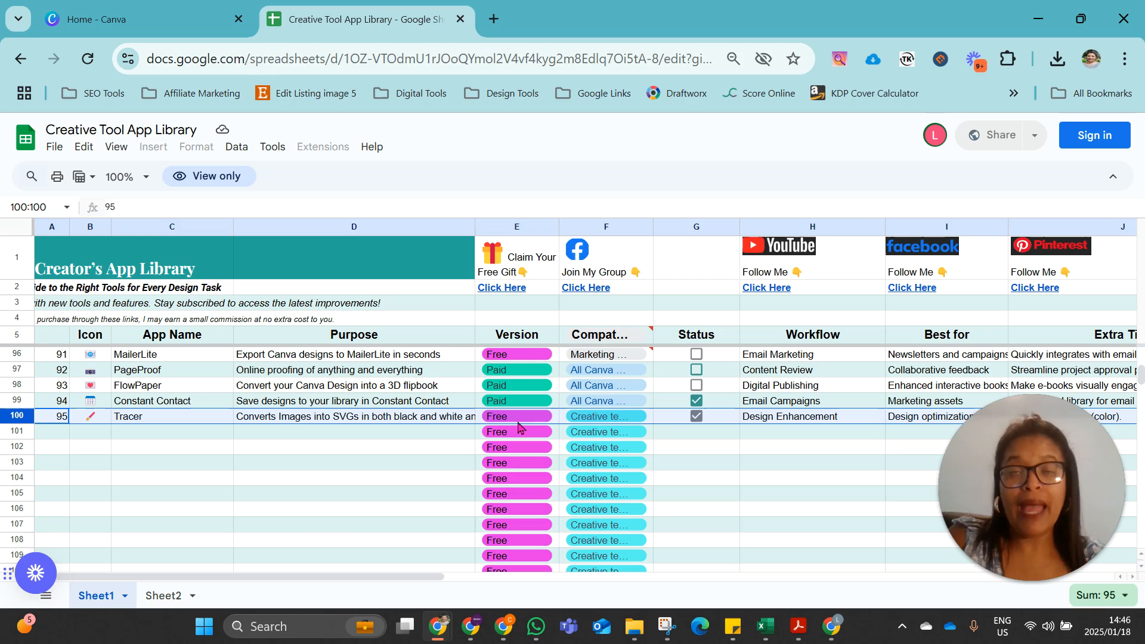
mouse_move(570, 426)
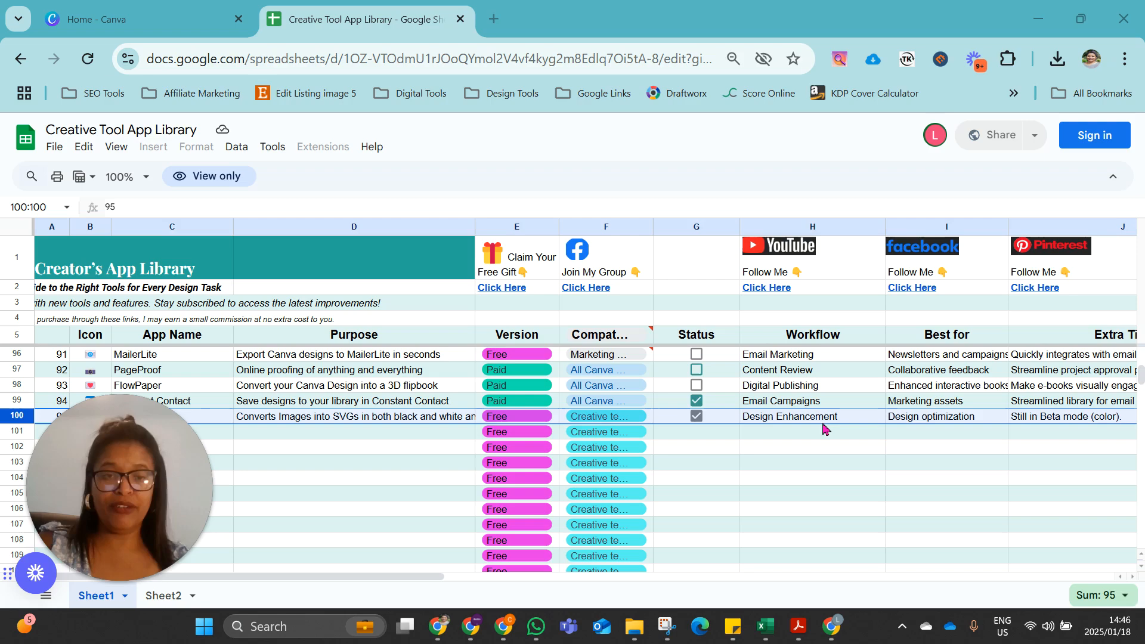
mouse_move(773, 403)
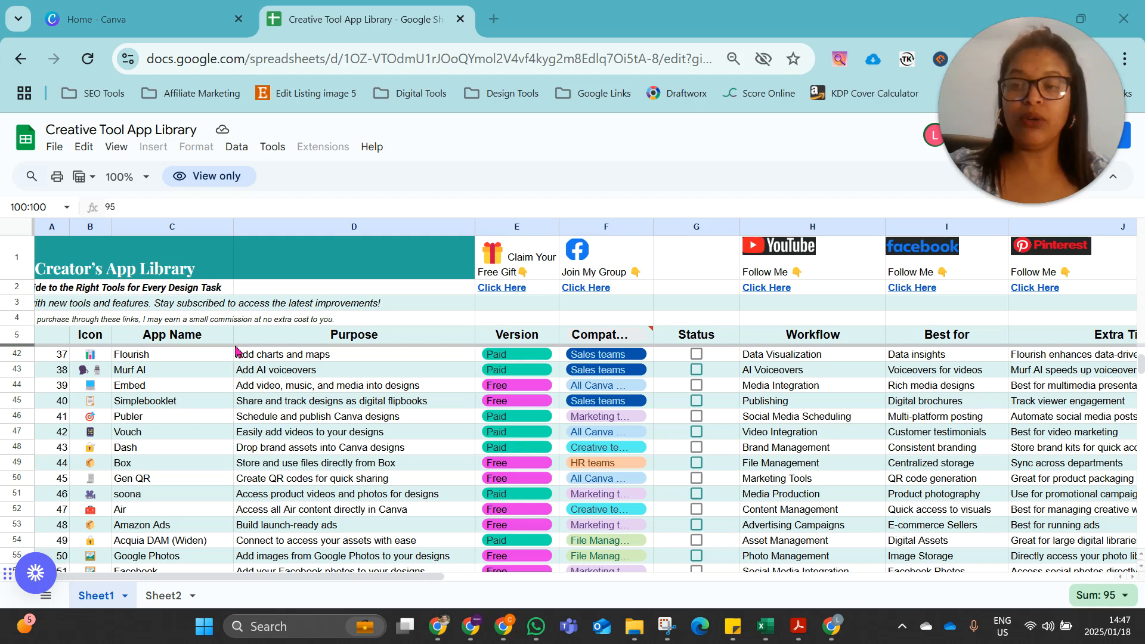
mouse_move(467, 307)
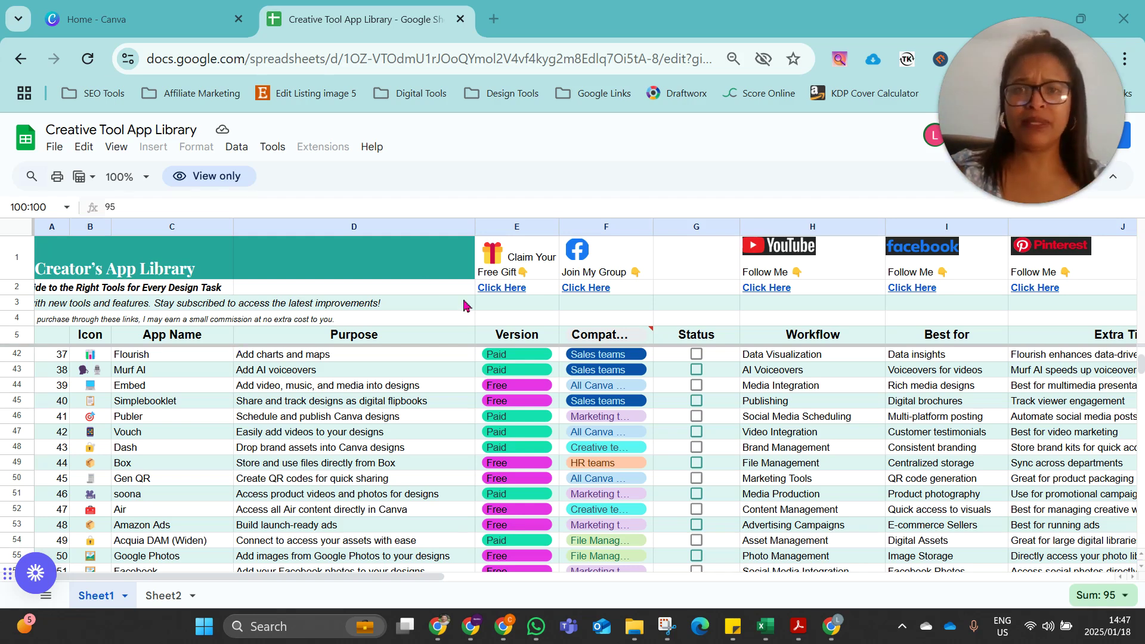
scroll("down", 3)
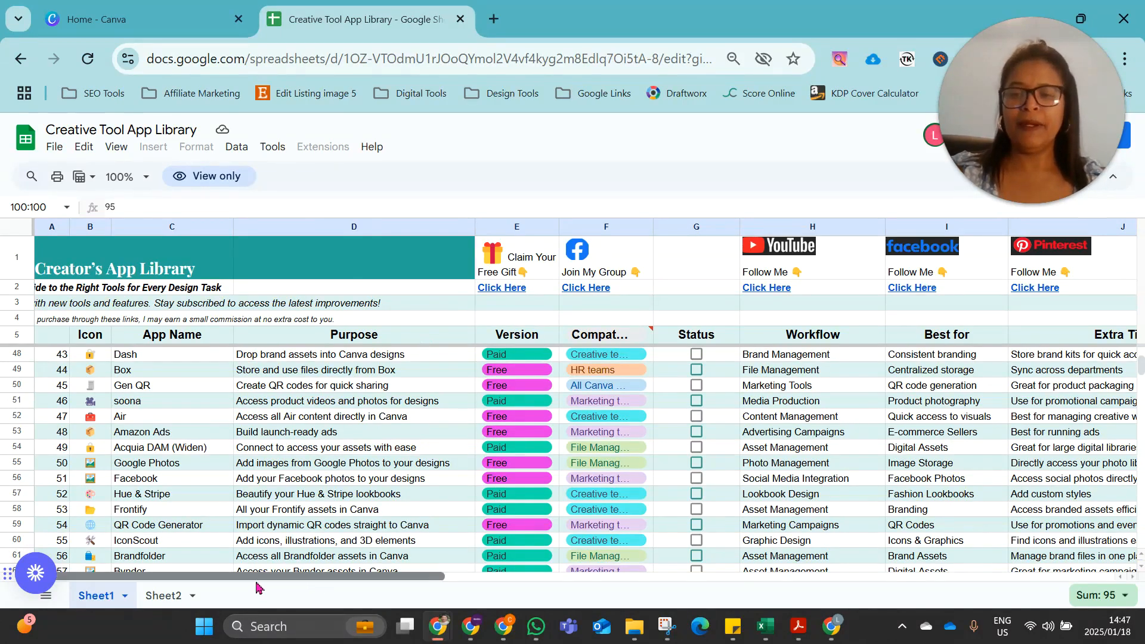
left_click(50, 227)
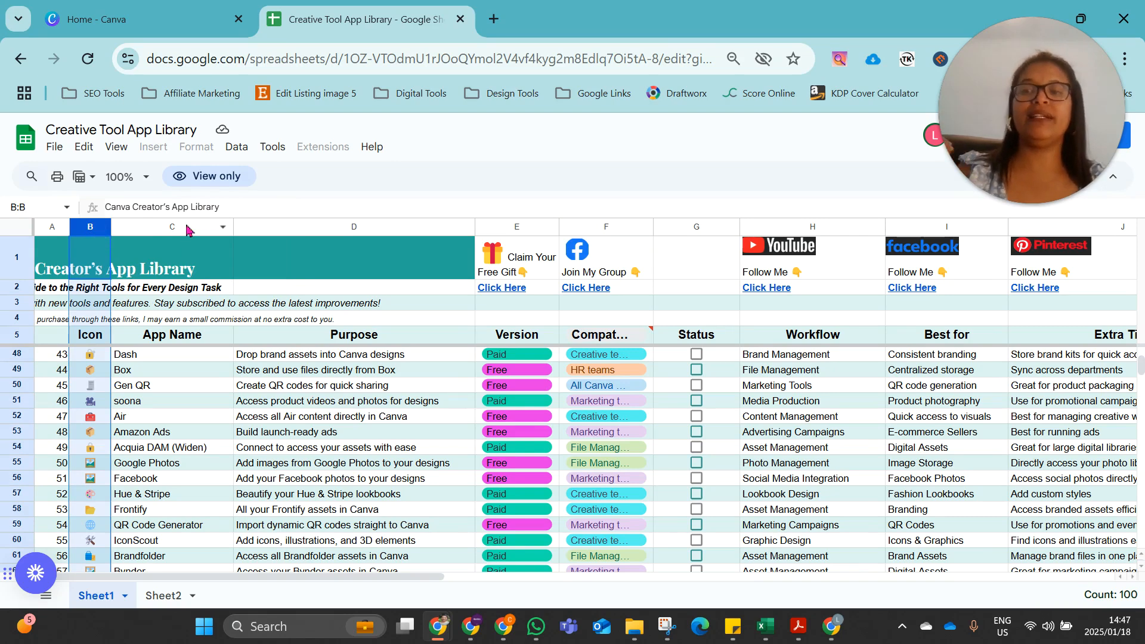
left_click(171, 226)
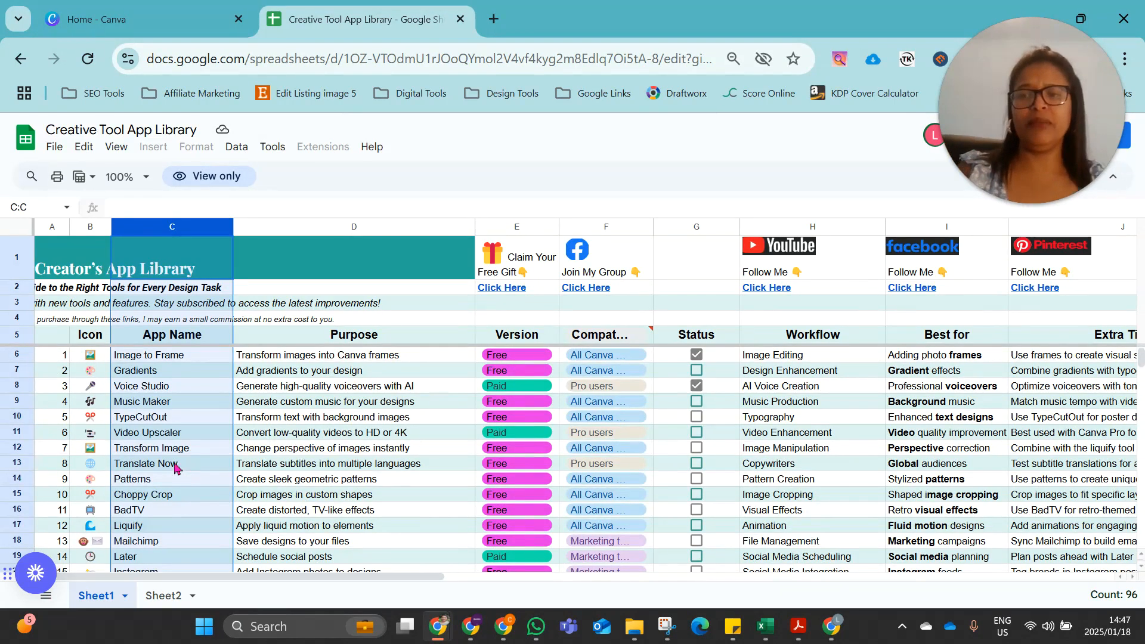
left_click(171, 386)
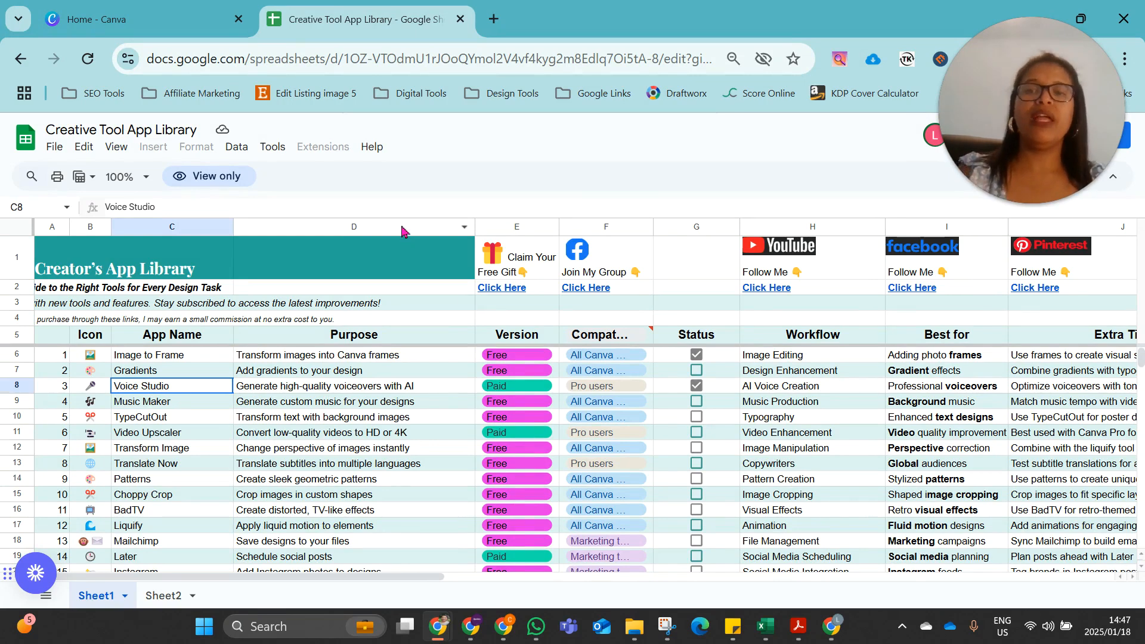
left_click(353, 226)
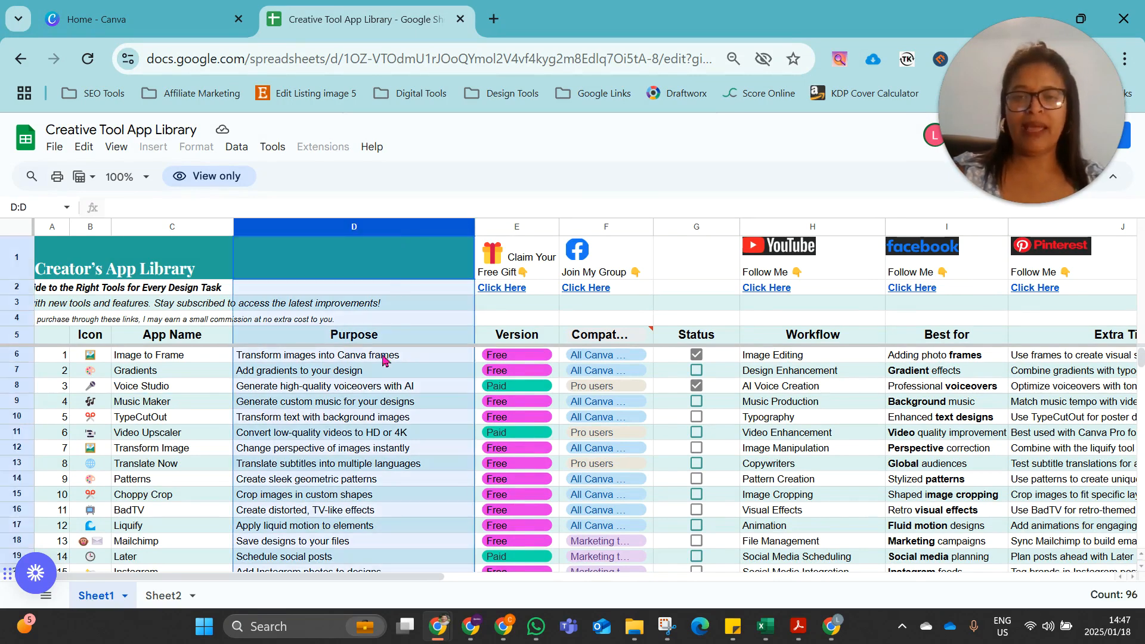
left_click(516, 356)
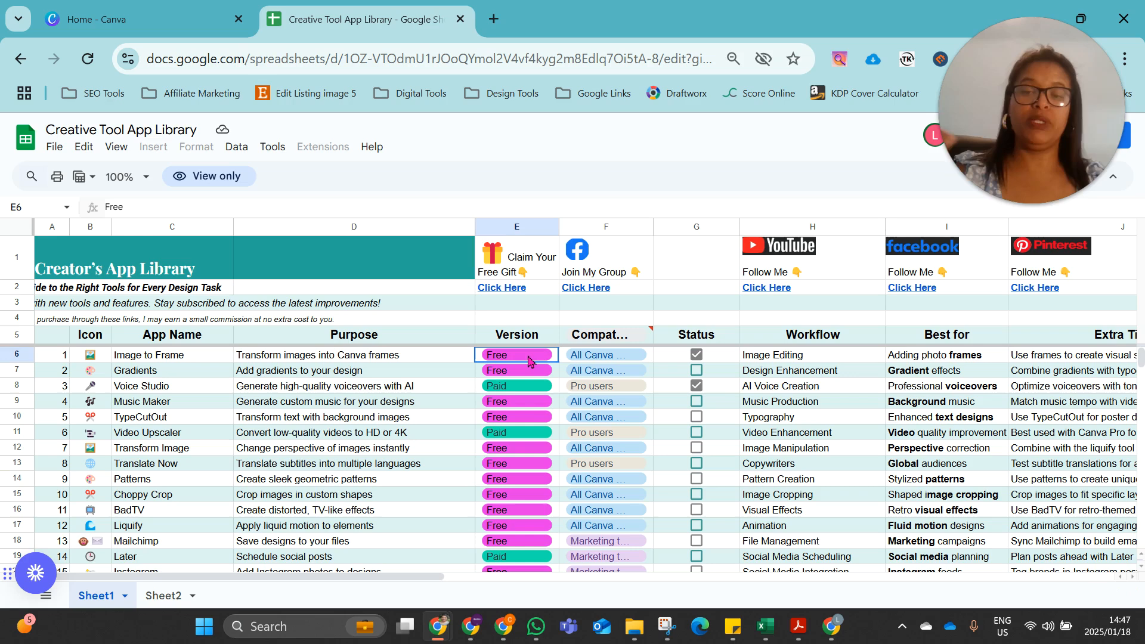
mouse_move(597, 359)
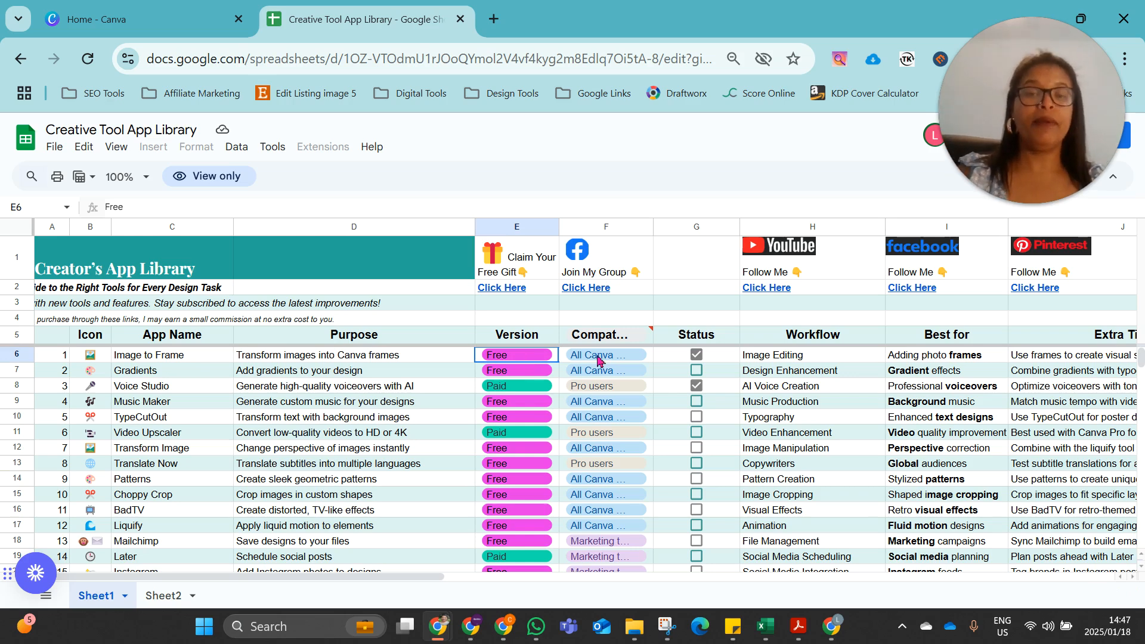
left_click(601, 356)
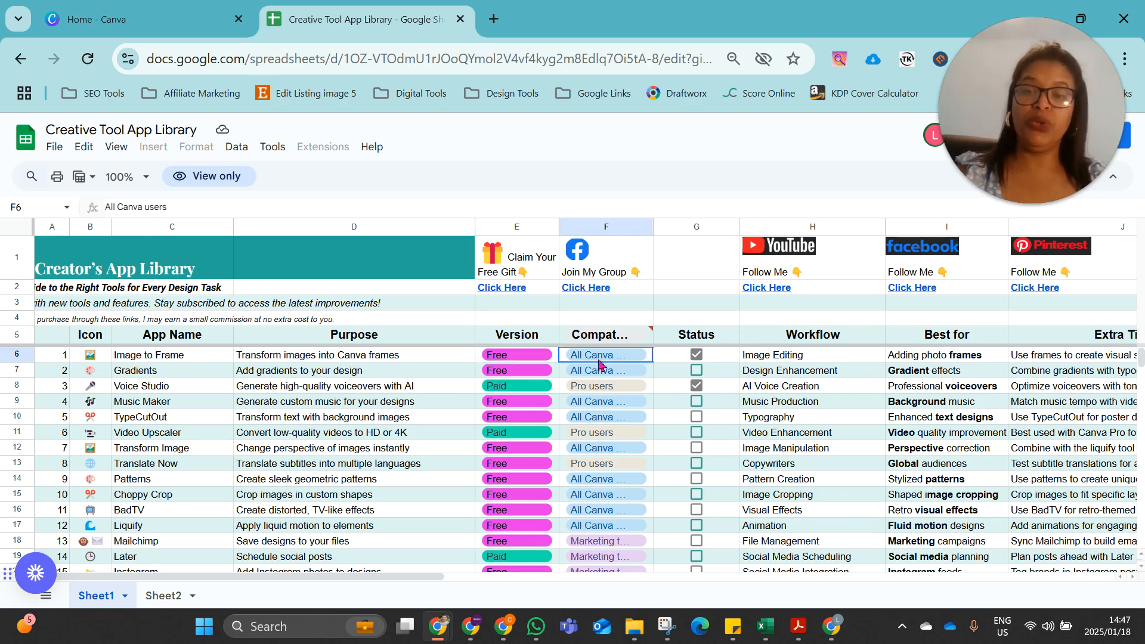
Switch to the Canva home page and scroll through the Recent designs gallery
scroll("right", 3)
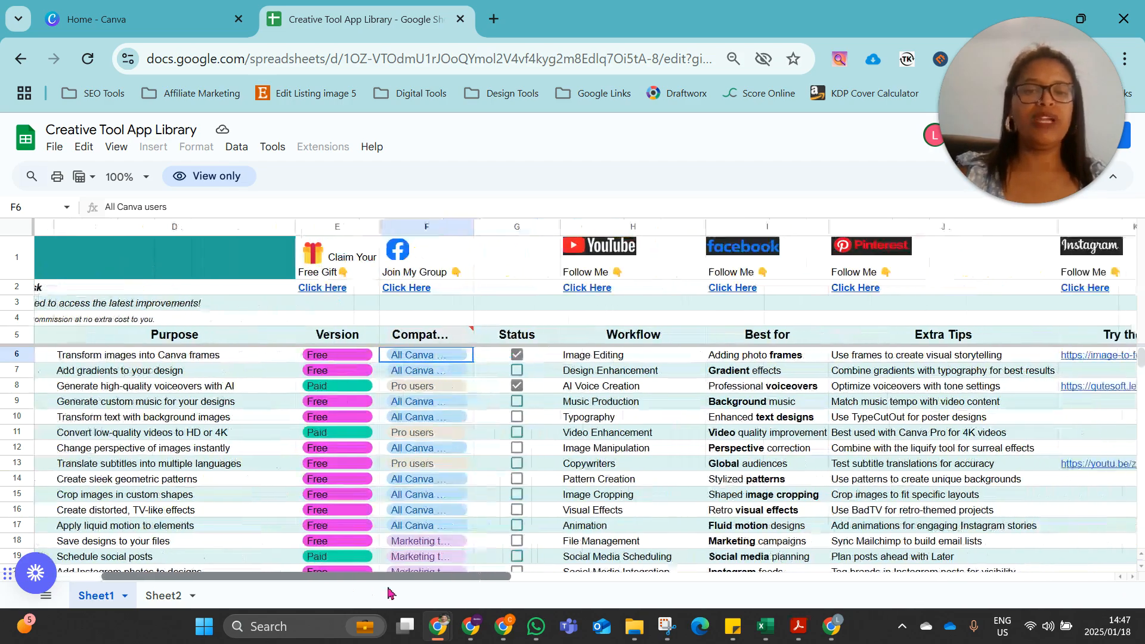
scroll("right", 3)
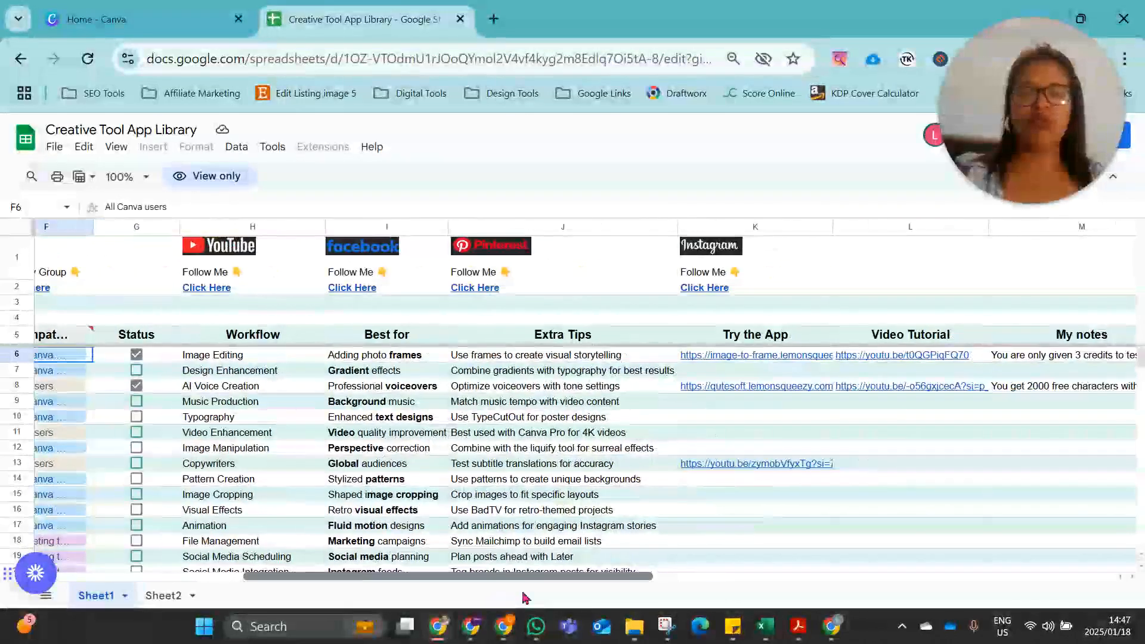
scroll("left", 3)
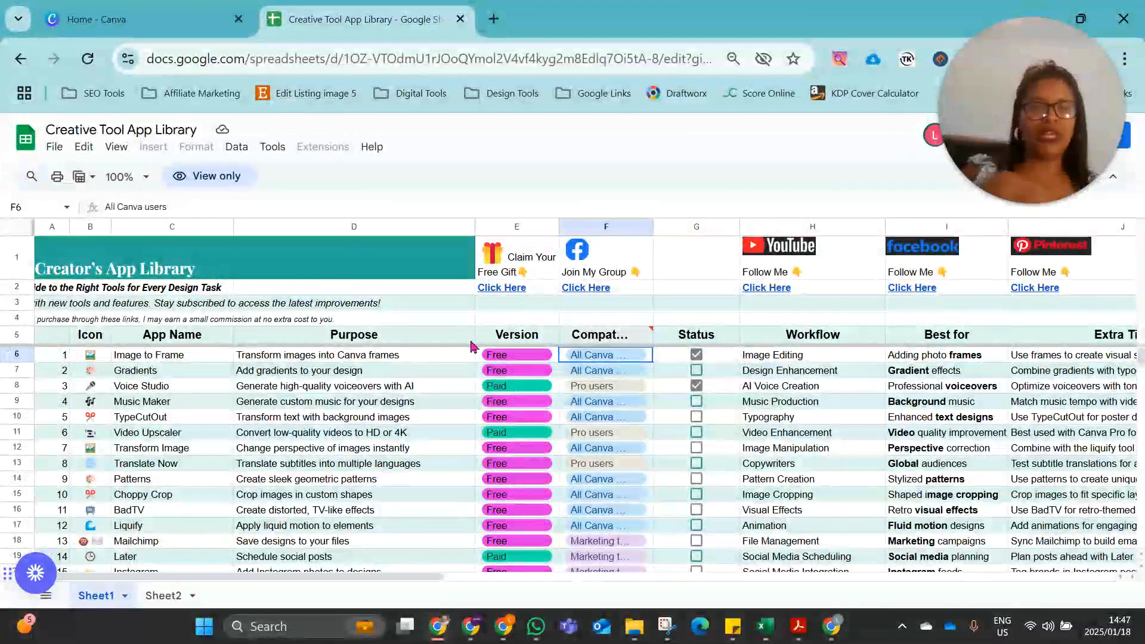
scroll("down", 3)
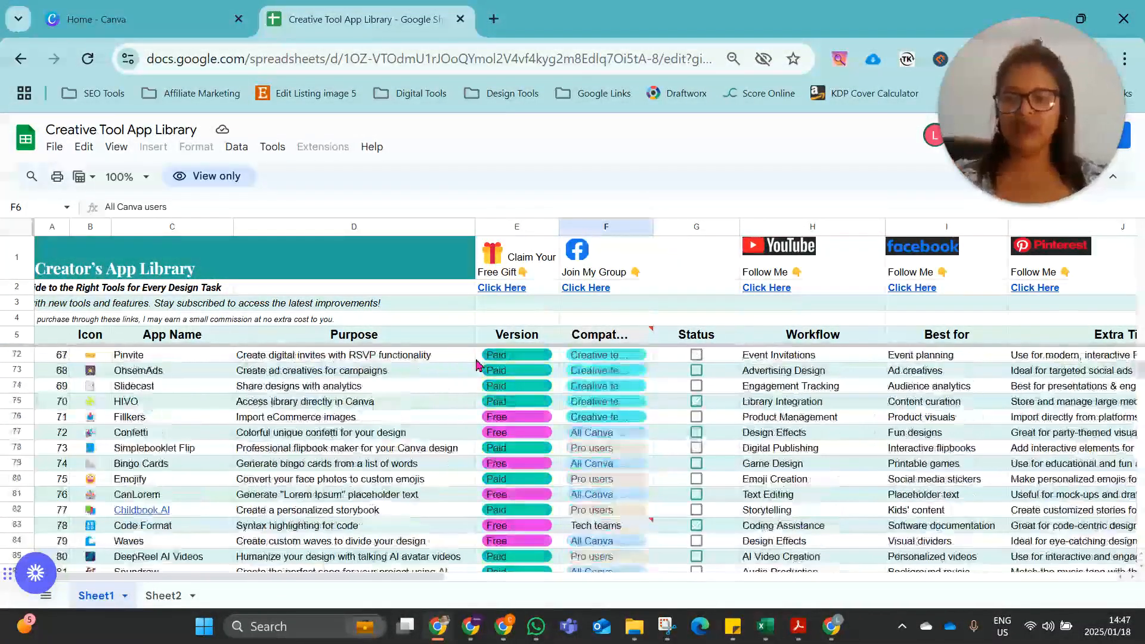
scroll("down", 3)
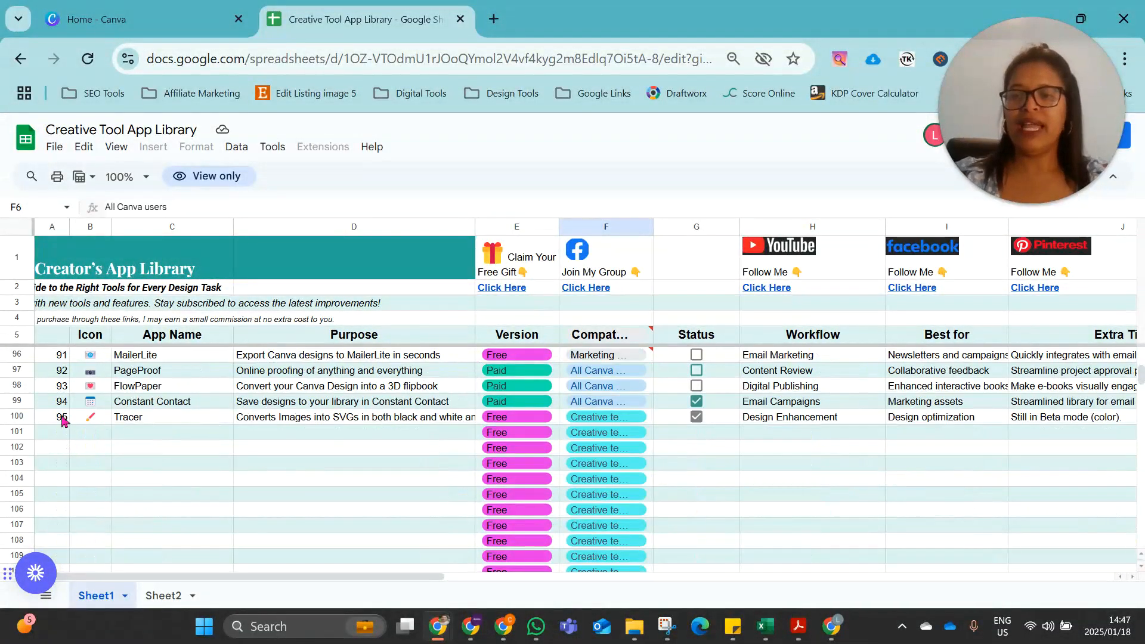
left_click(353, 418)
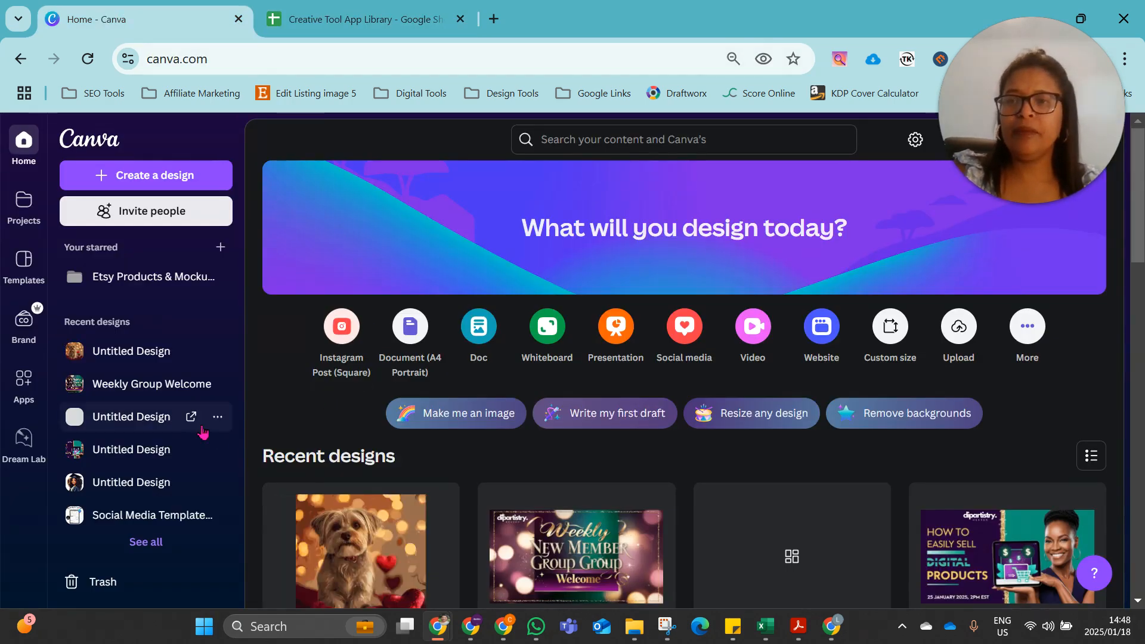
mouse_move(189, 406)
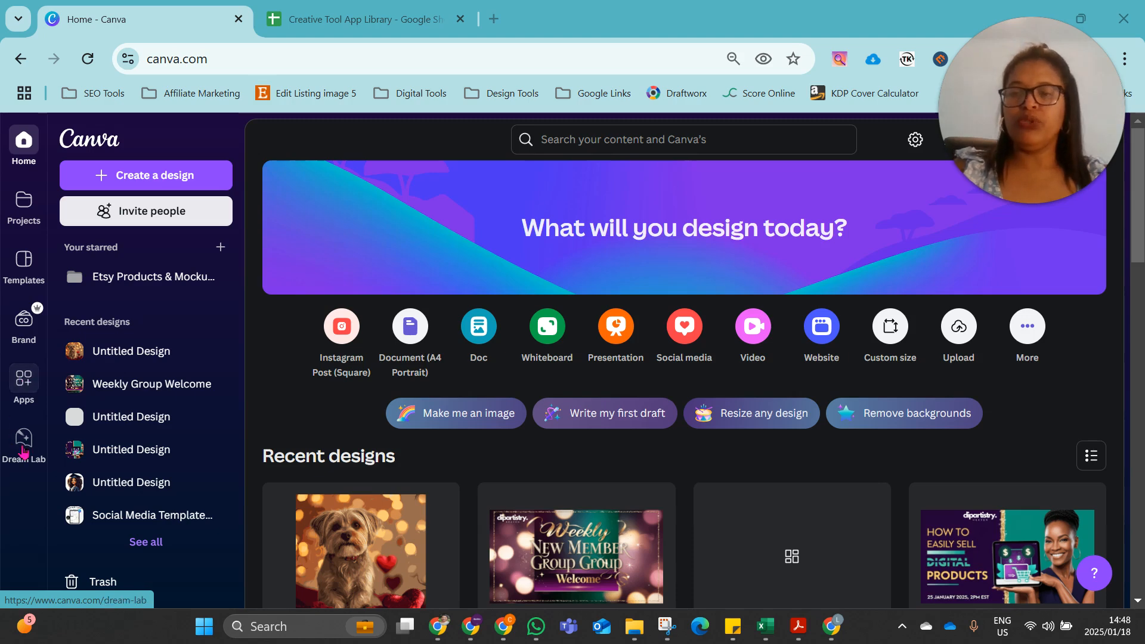
scroll("down", 3)
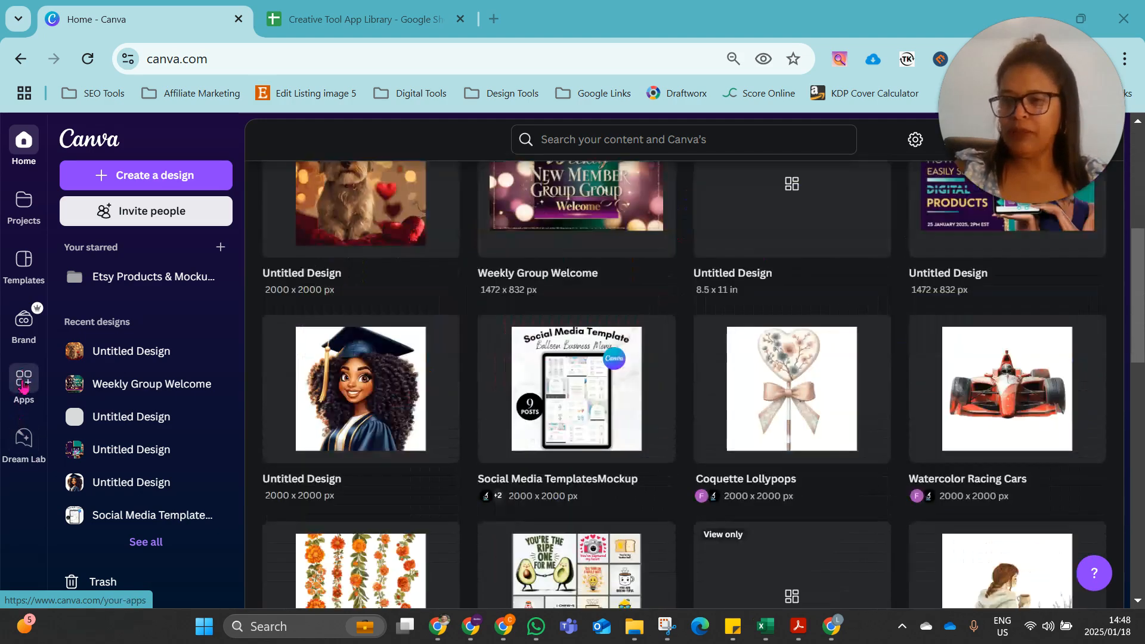
Search the Canva apps catalogue for 'trace' to find the Tracer app
left_click(23, 378)
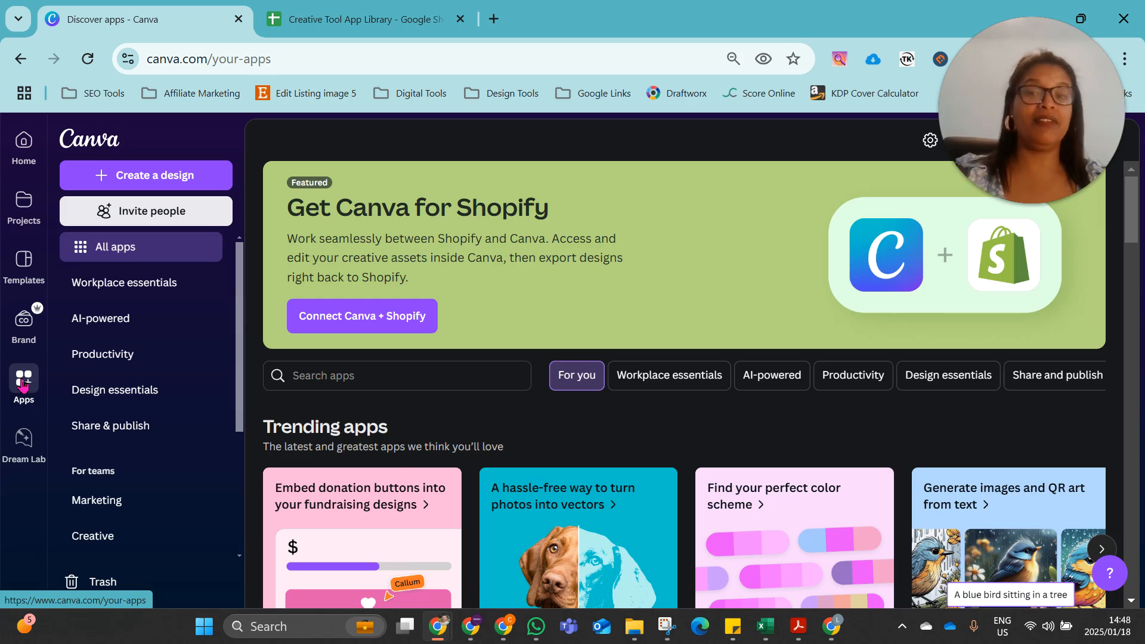
scroll("down", 3)
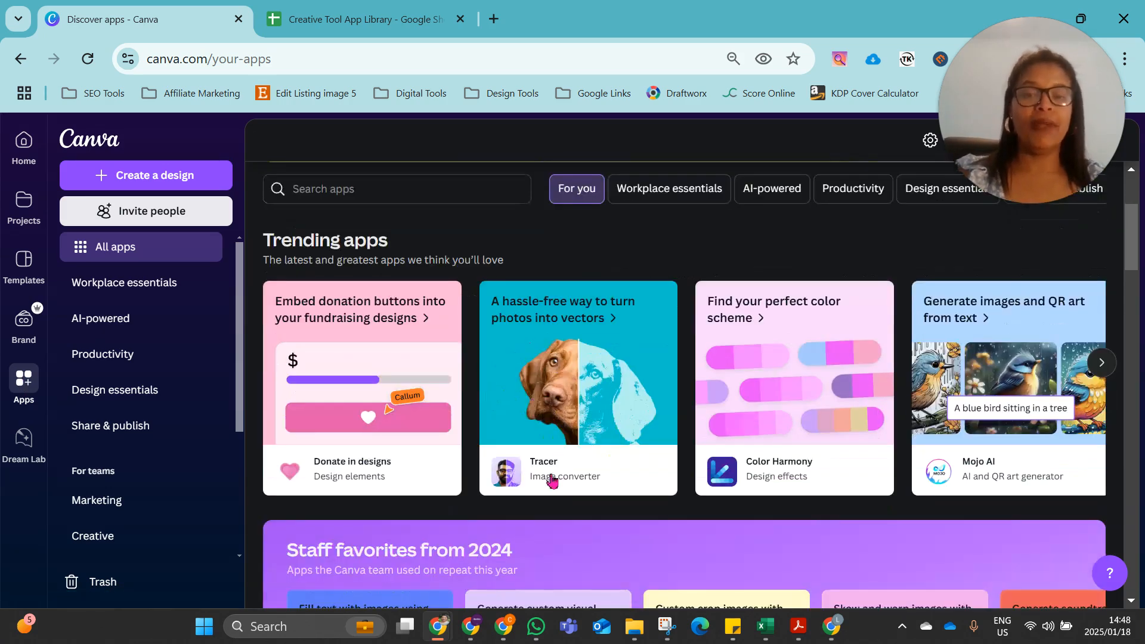
mouse_move(610, 405)
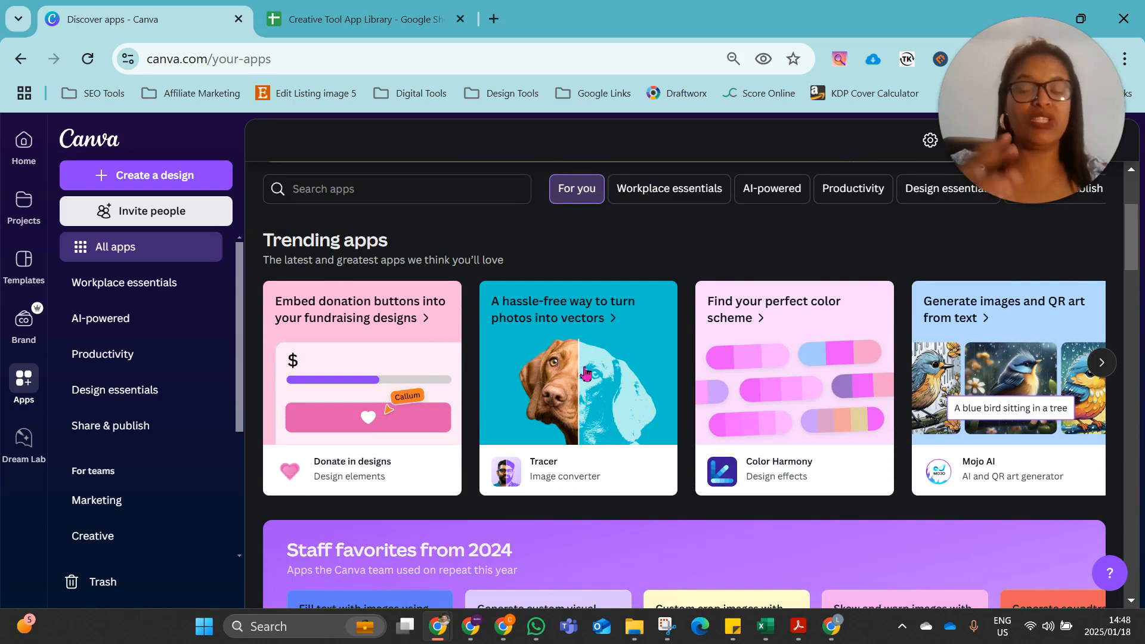
left_click(397, 189)
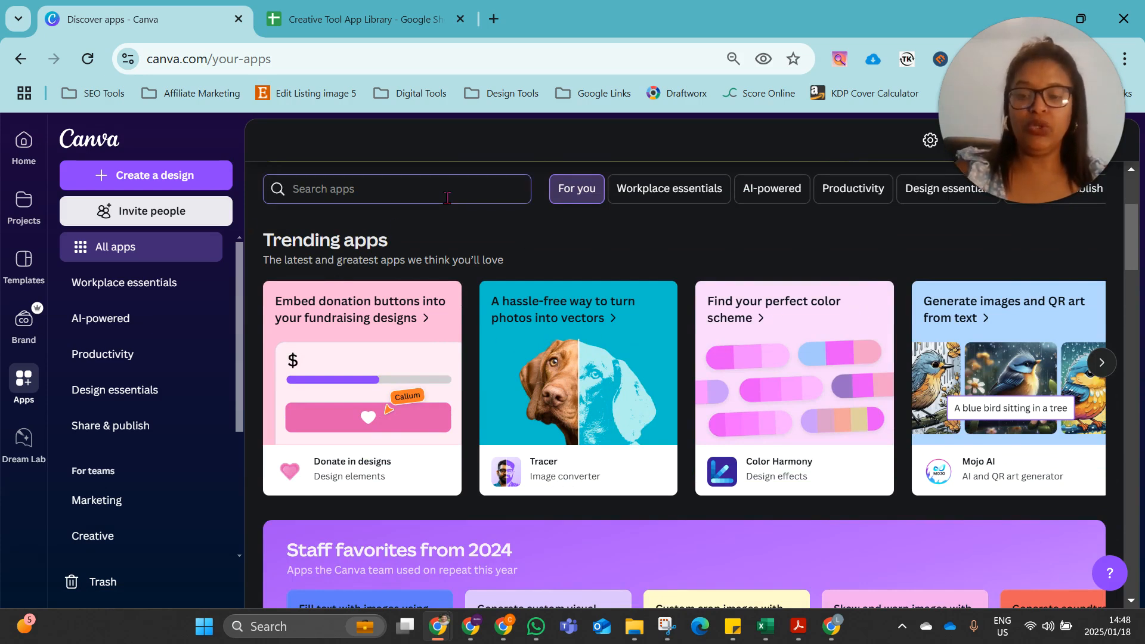
type("trace")
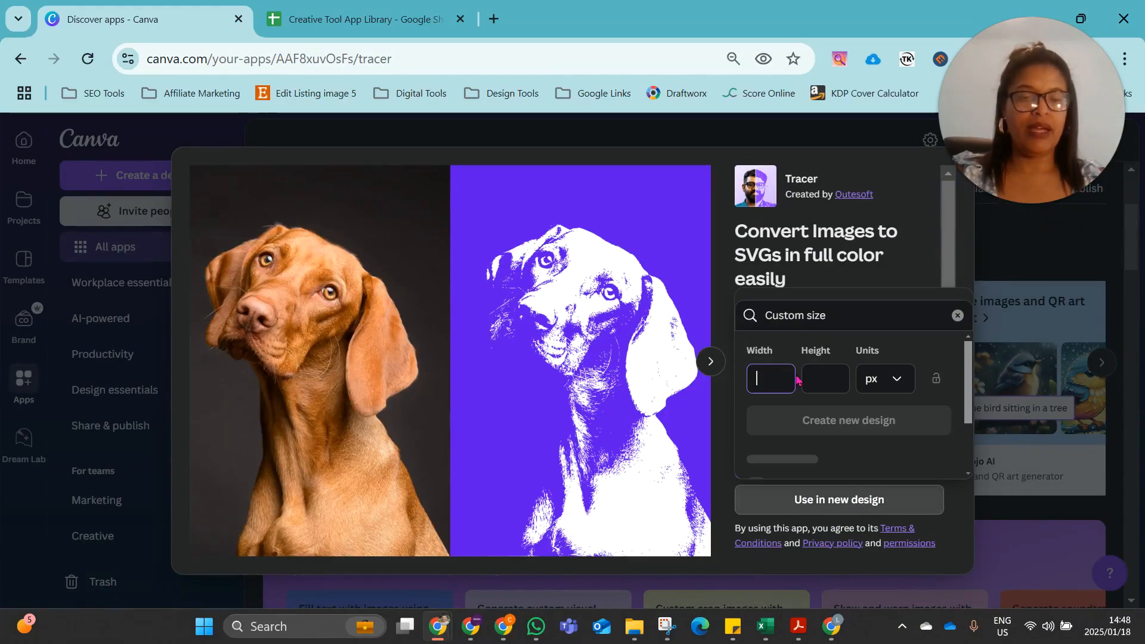
Create a new custom 2000 × 2000 px design for the Tracer app
type("2000")
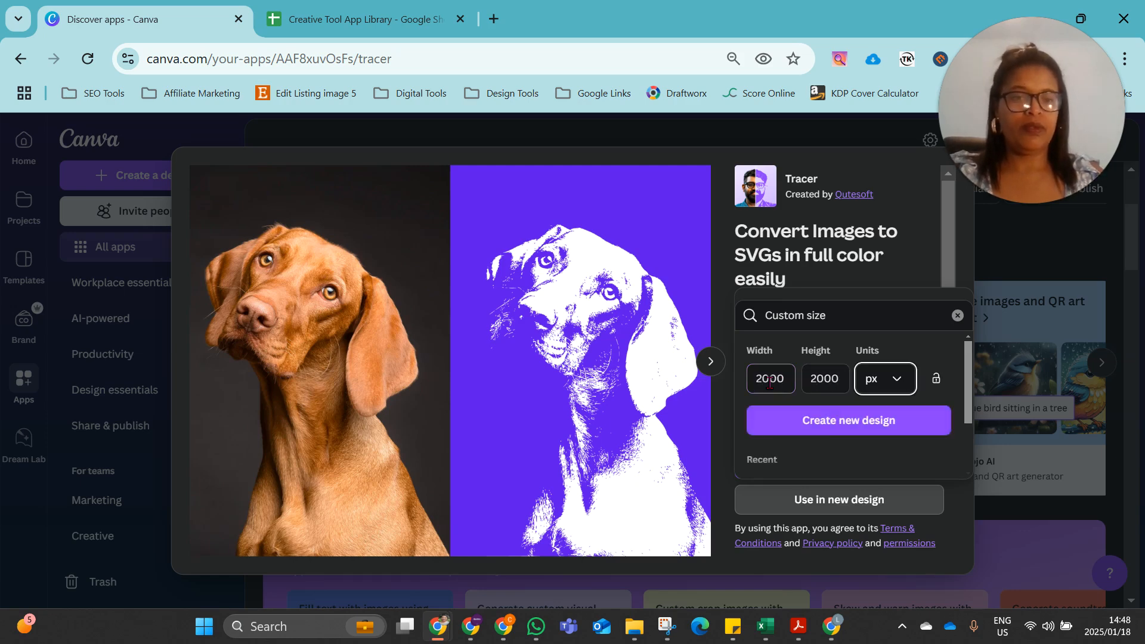
left_click(849, 420)
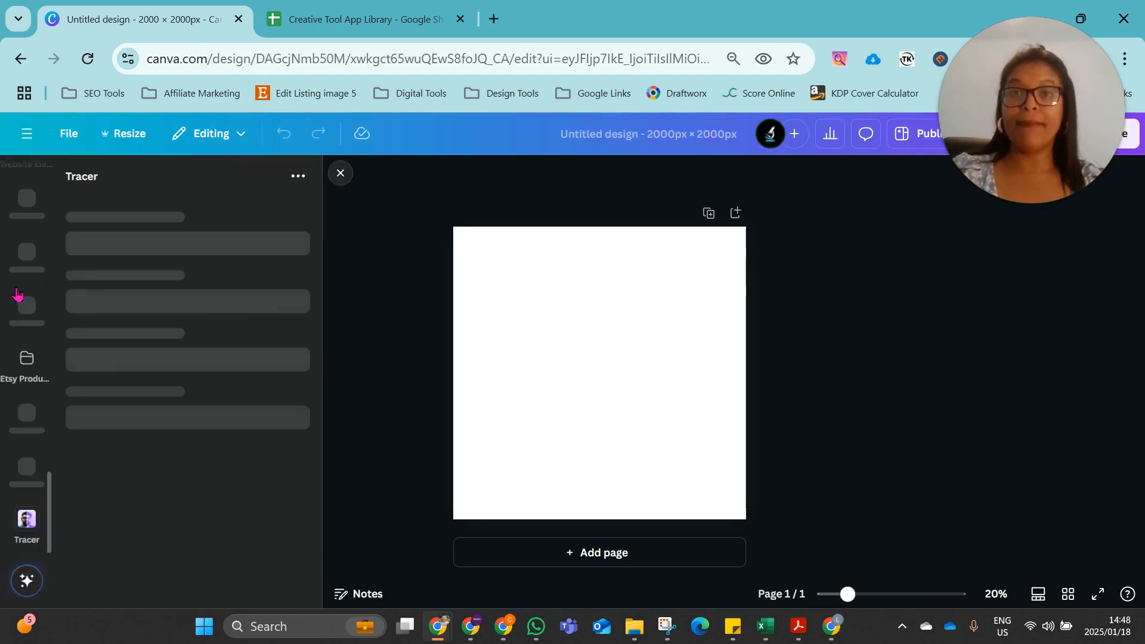
Close the Tracer panel, leaving the blank 2000 × 2000 px page
left_click(27, 520)
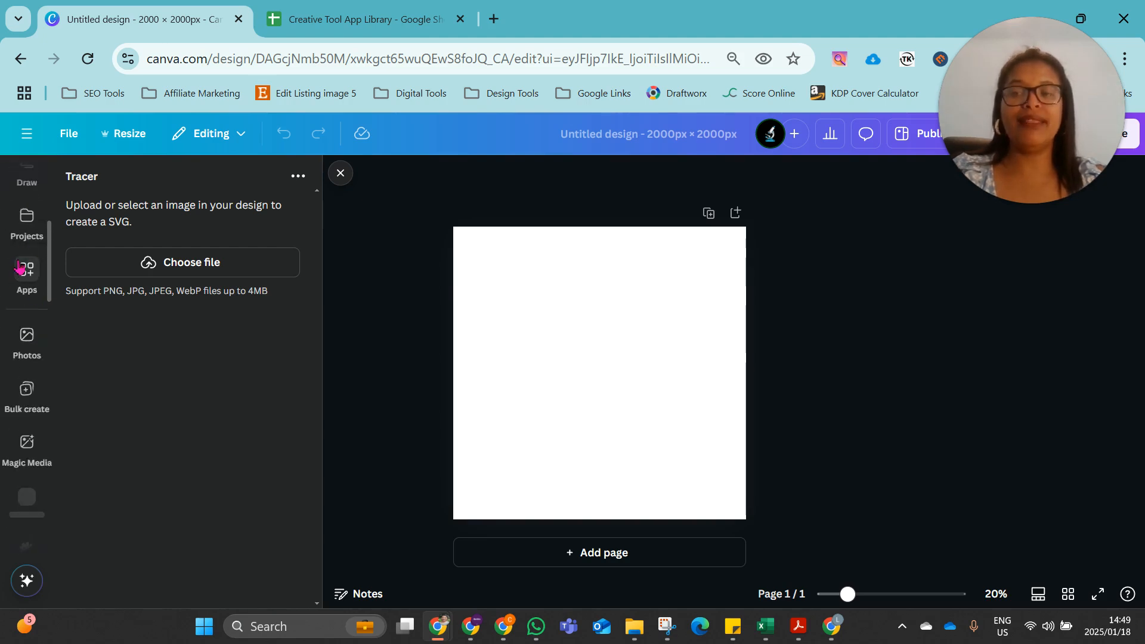
mouse_move(27, 270)
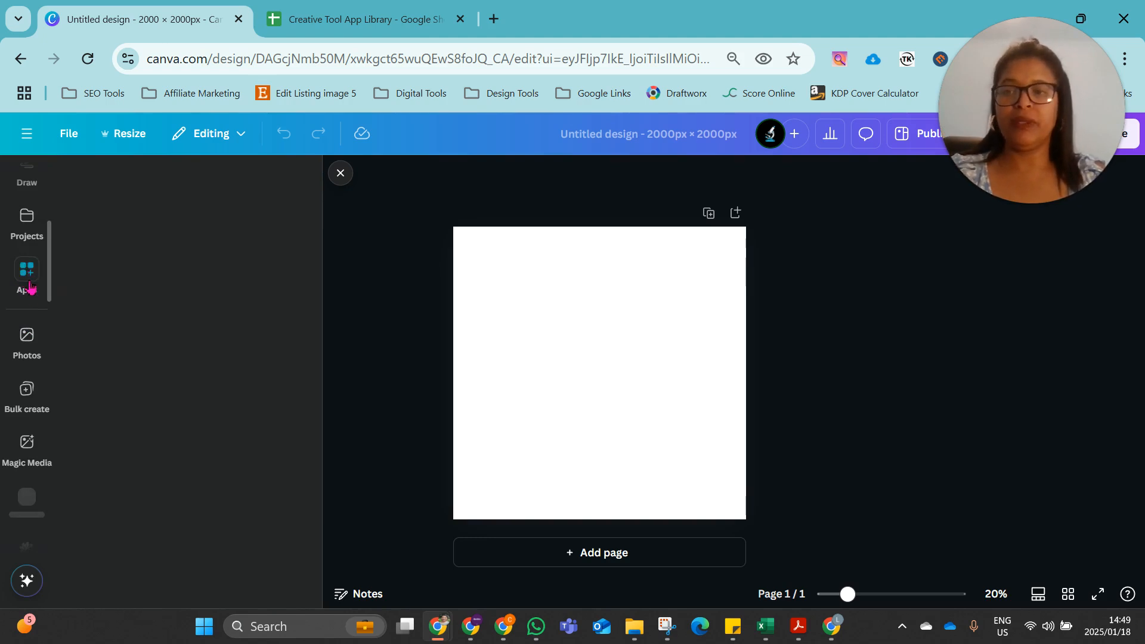
Search the Canva apps list for 'Tracer' to reopen the app beside the blank page
left_click(26, 269)
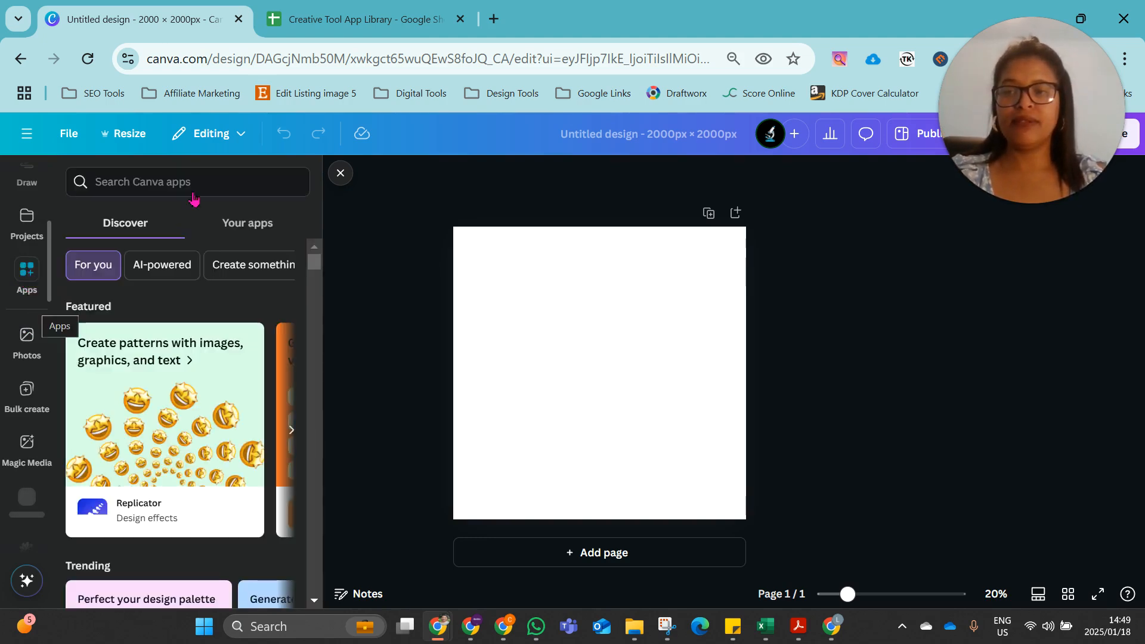
type("trace")
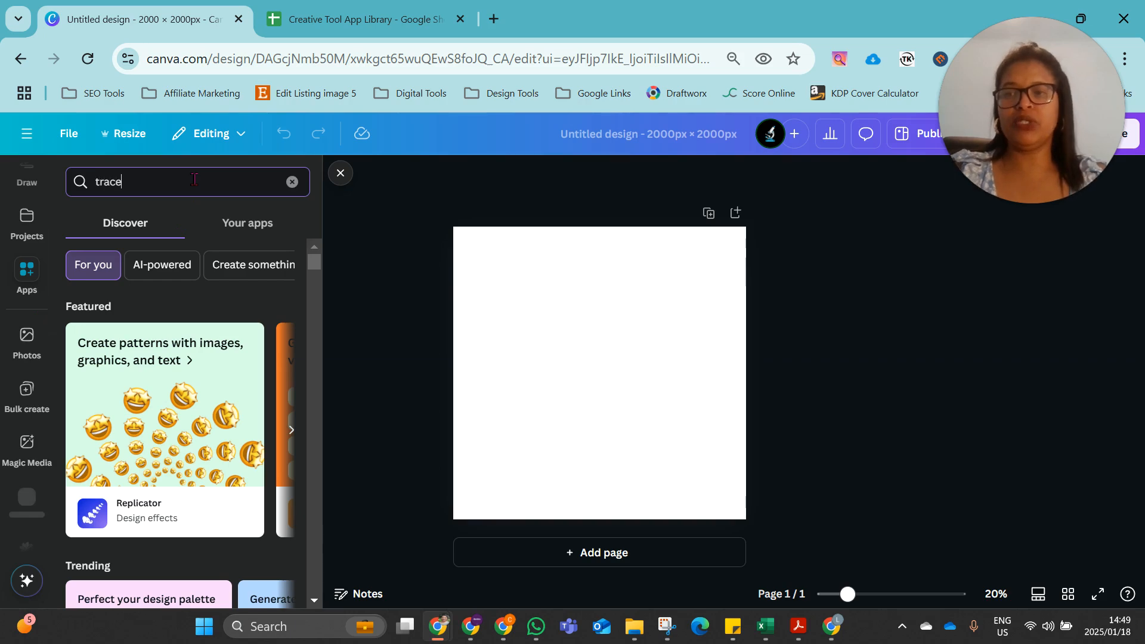
type("Tracer")
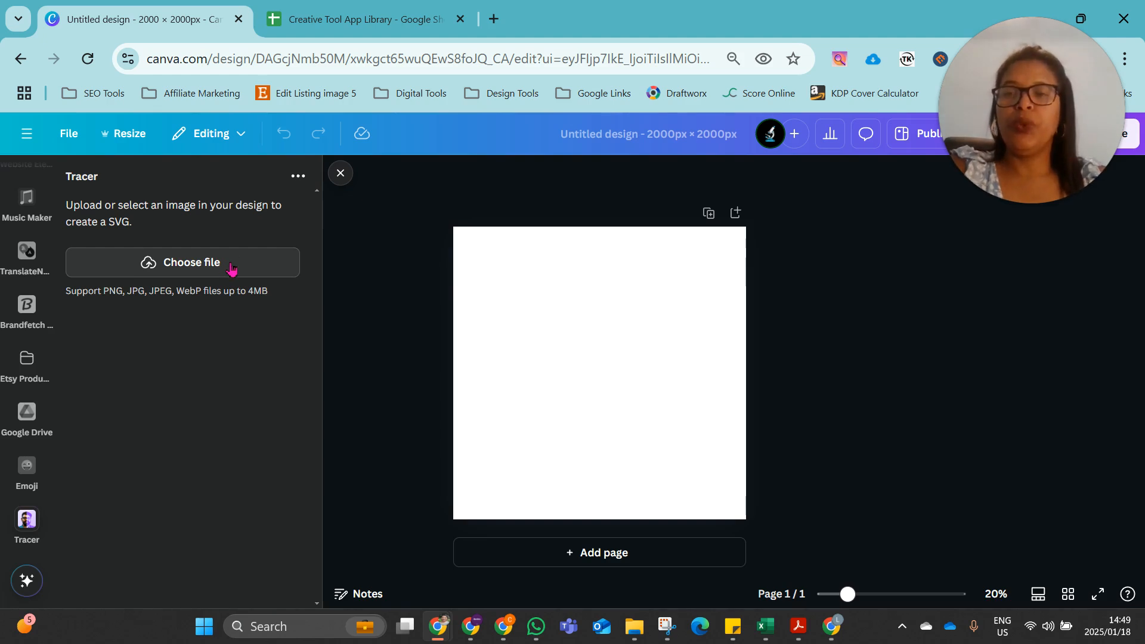
mouse_move(208, 241)
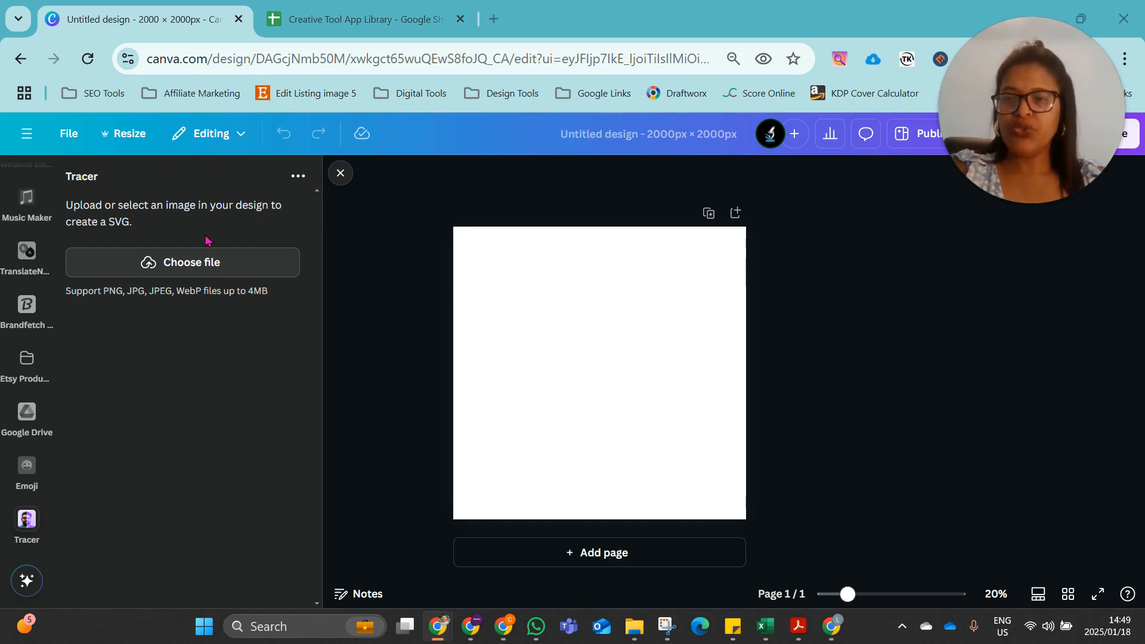
Upload the dog-with-red-heart photo from Downloads as Tracer's original image
left_click(181, 262)
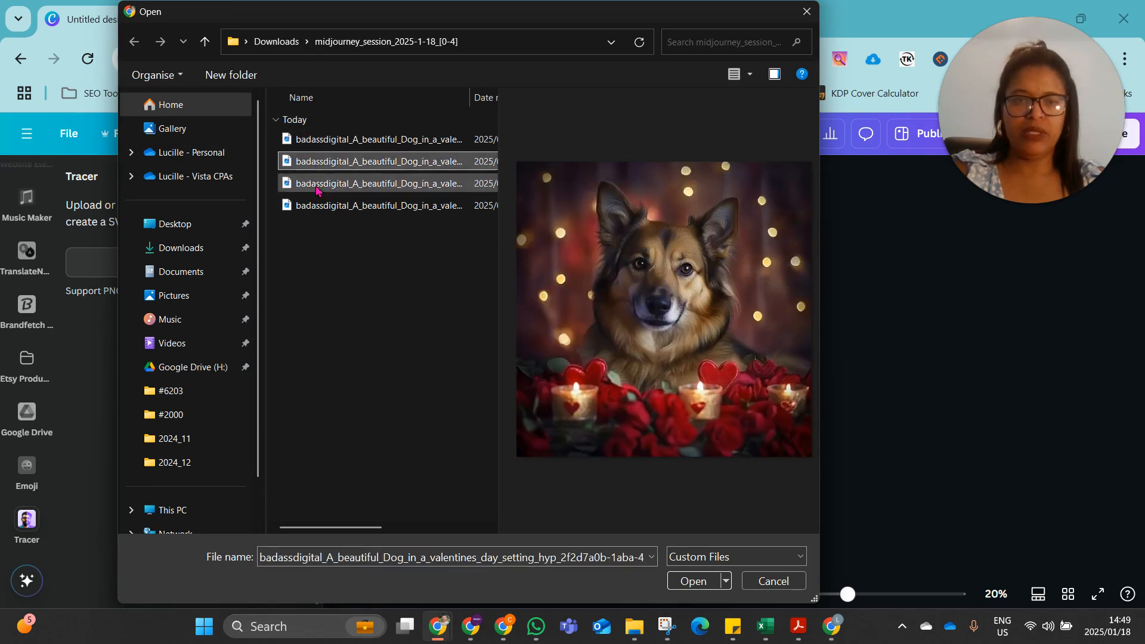
left_click(372, 139)
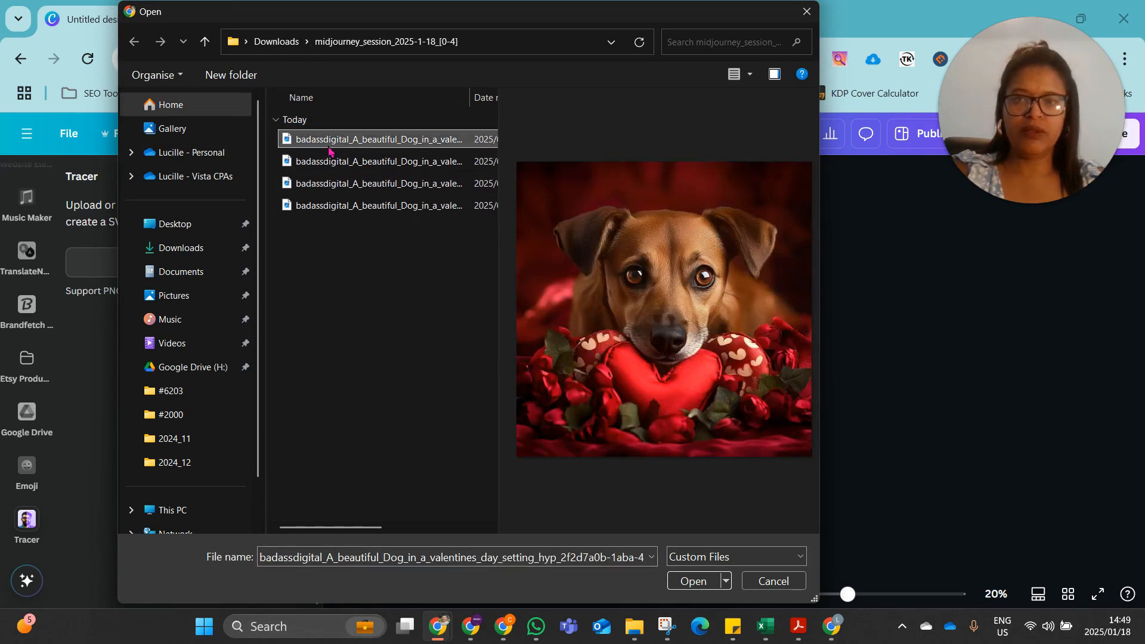
left_click(692, 581)
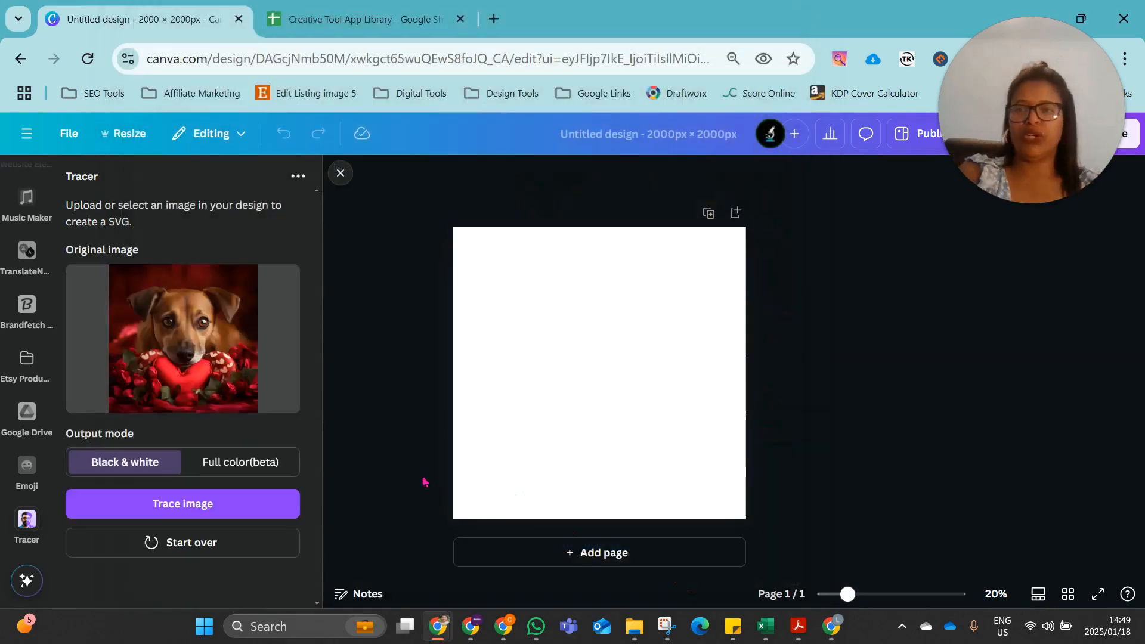
mouse_move(167, 280)
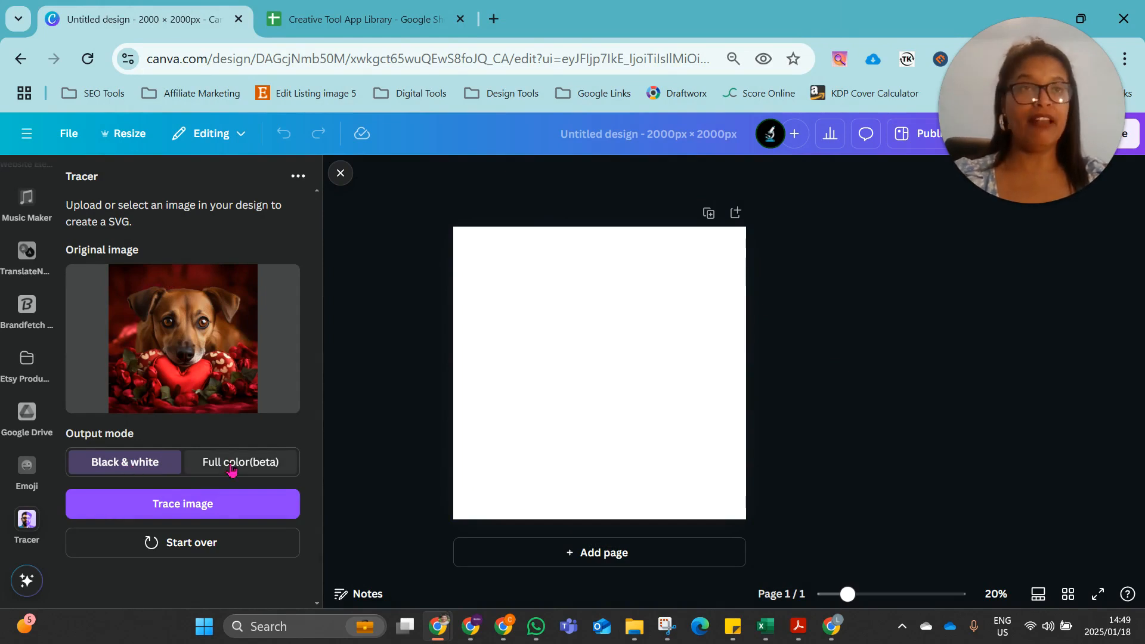
mouse_move(250, 475)
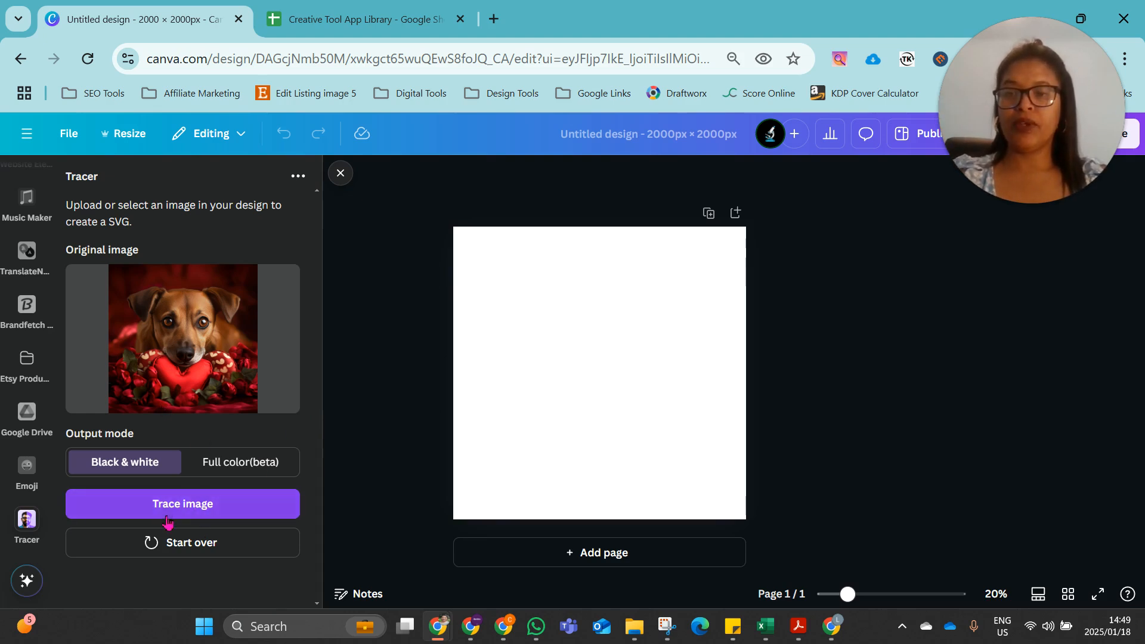
Start tracing the dog photo in Black & white output mode
left_click(182, 504)
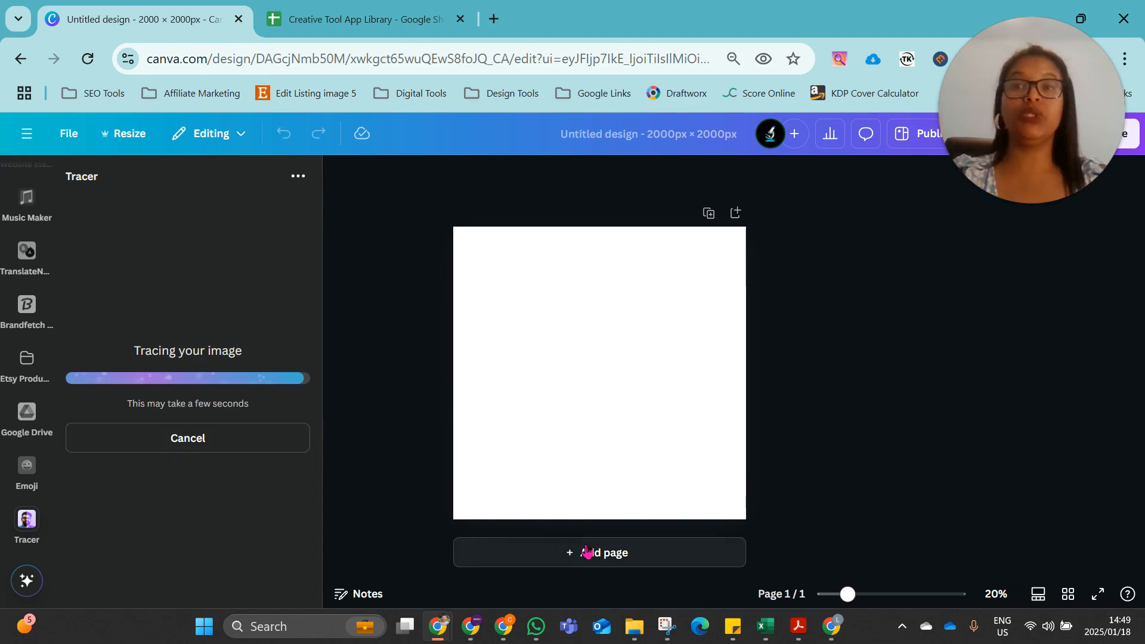
Add a second blank page to the design while the trace runs
left_click(598, 553)
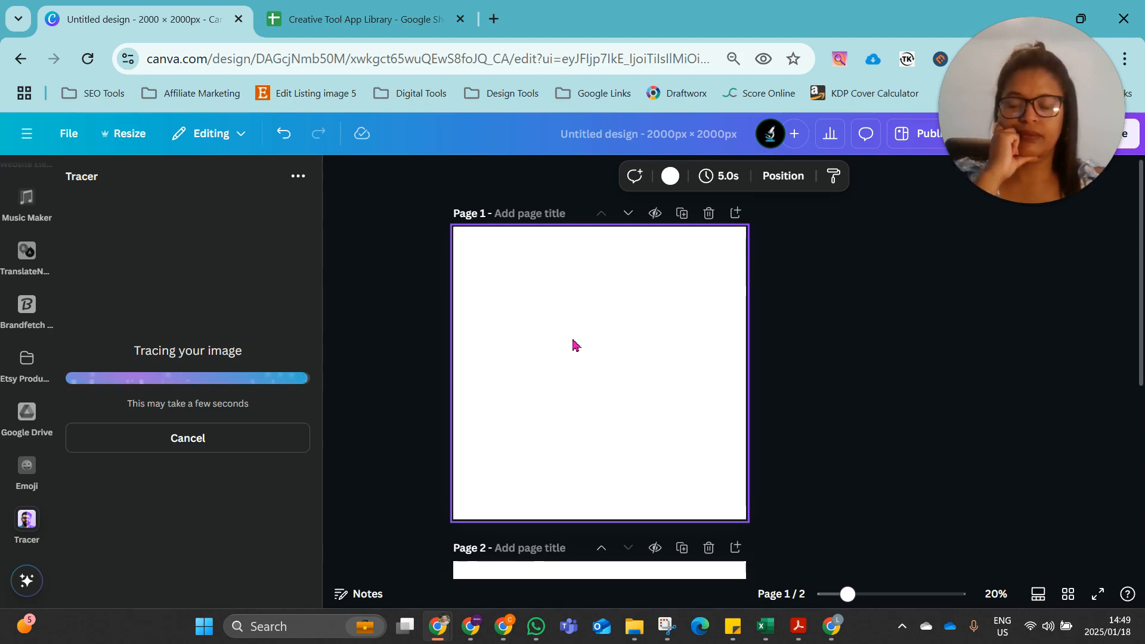
mouse_move(568, 342)
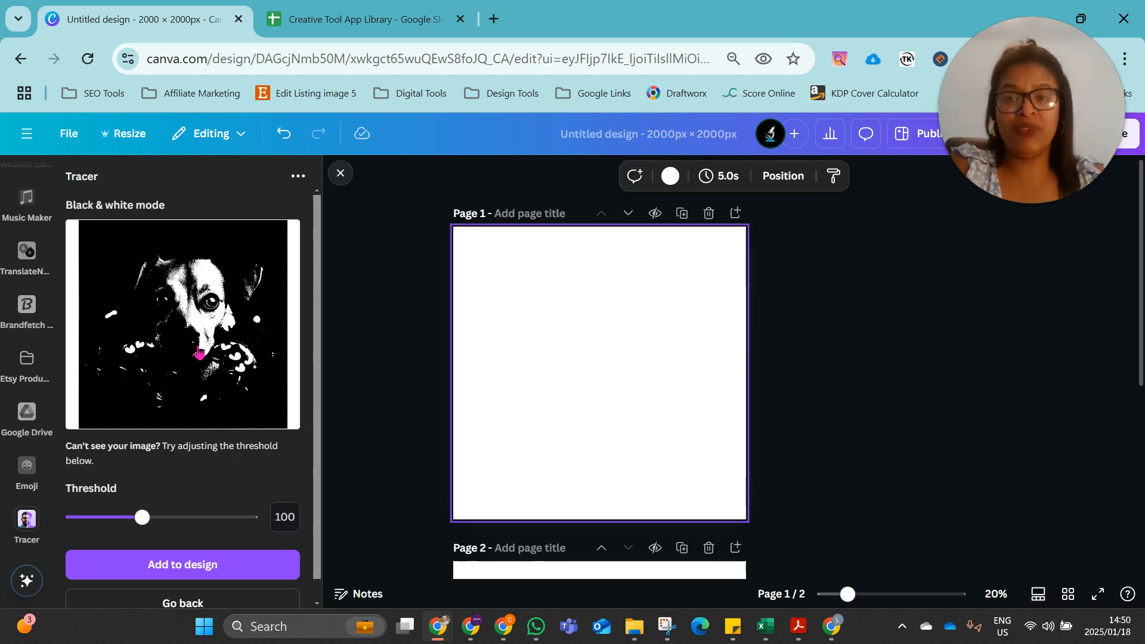
mouse_move(183, 309)
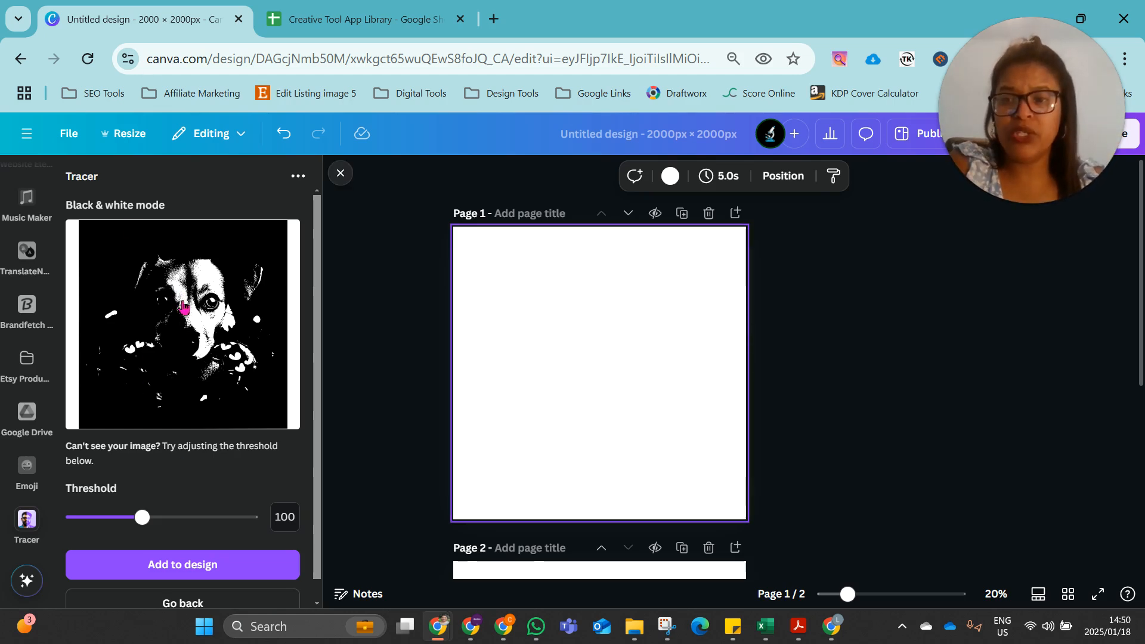
mouse_move(157, 505)
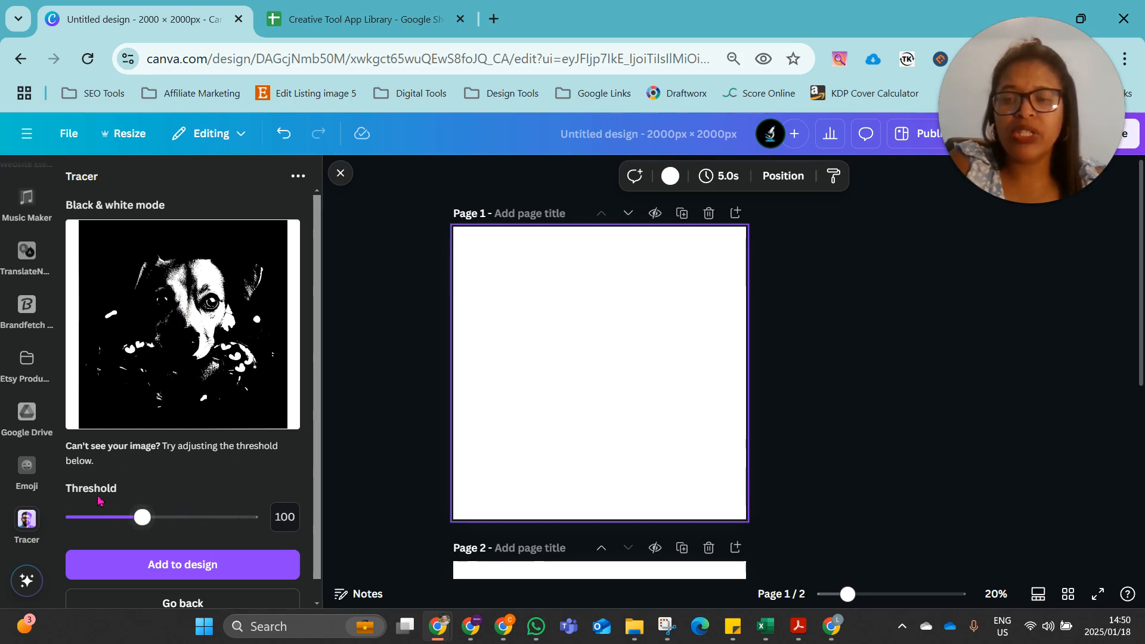
Lower the trace threshold to 39 and add the black-and-white dog to page 1
left_click_drag(142, 516, 114, 517)
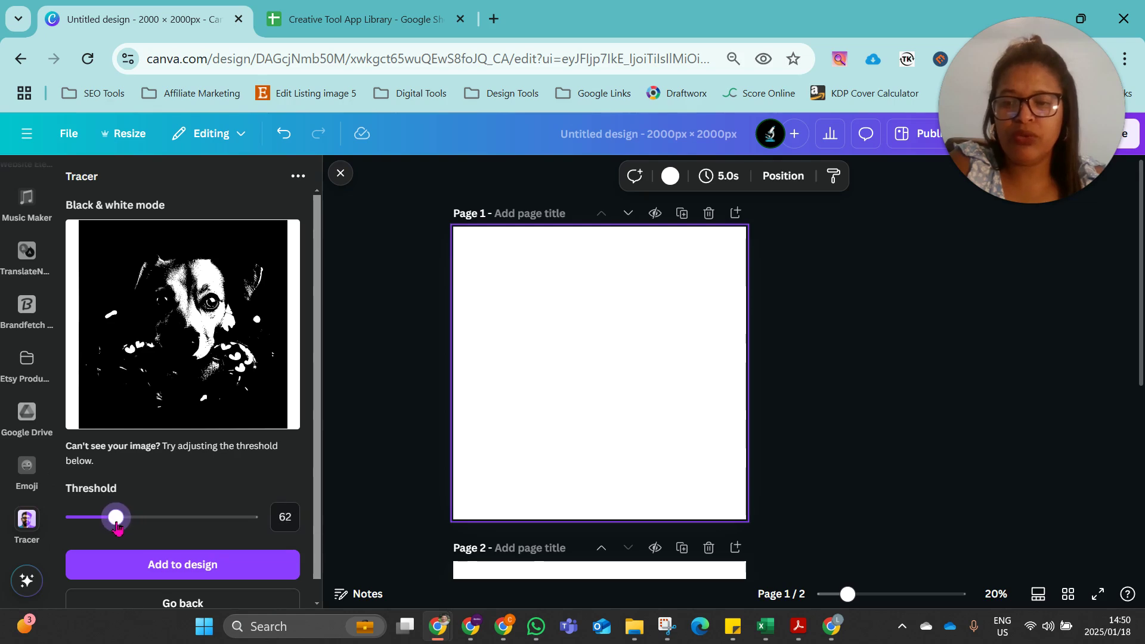
left_click_drag(115, 516, 101, 517)
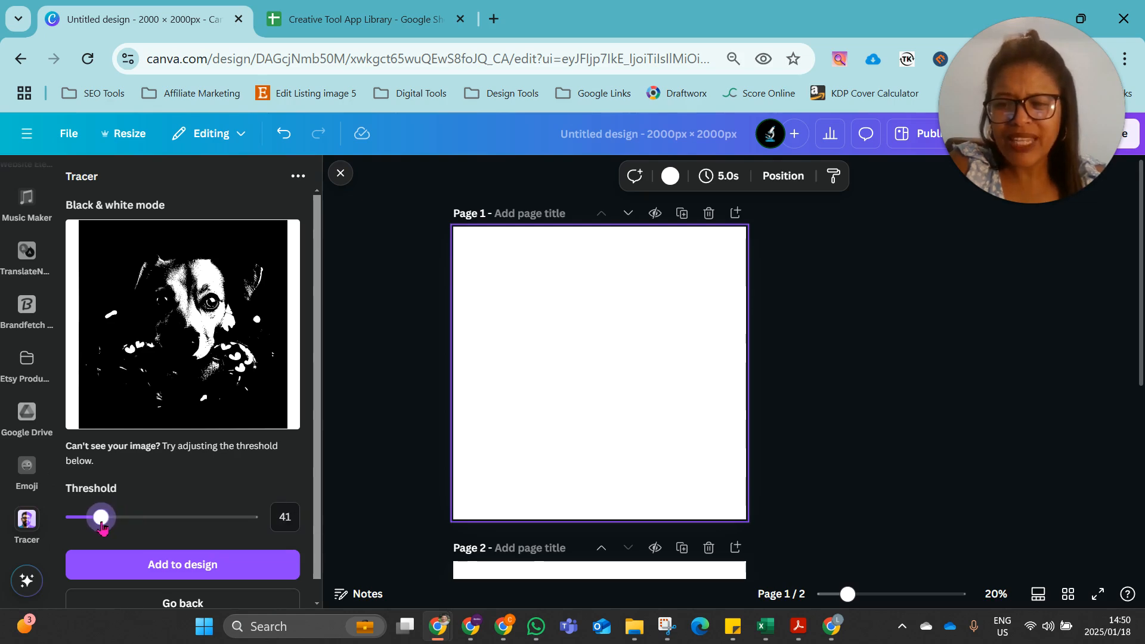
left_click_drag(100, 517, 99, 516)
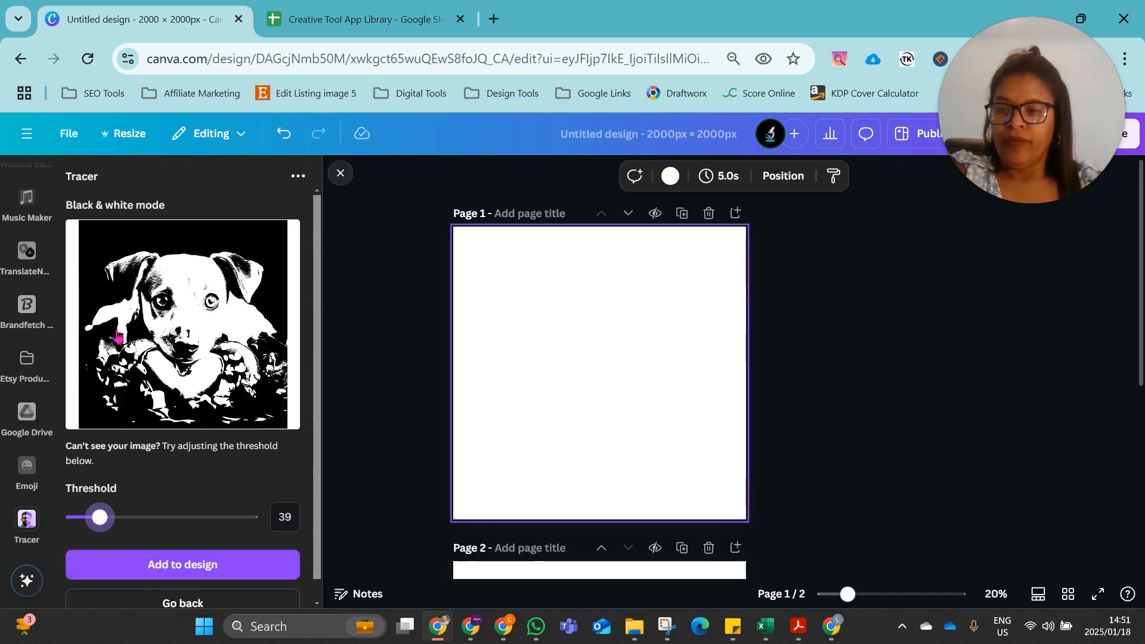
left_click(182, 564)
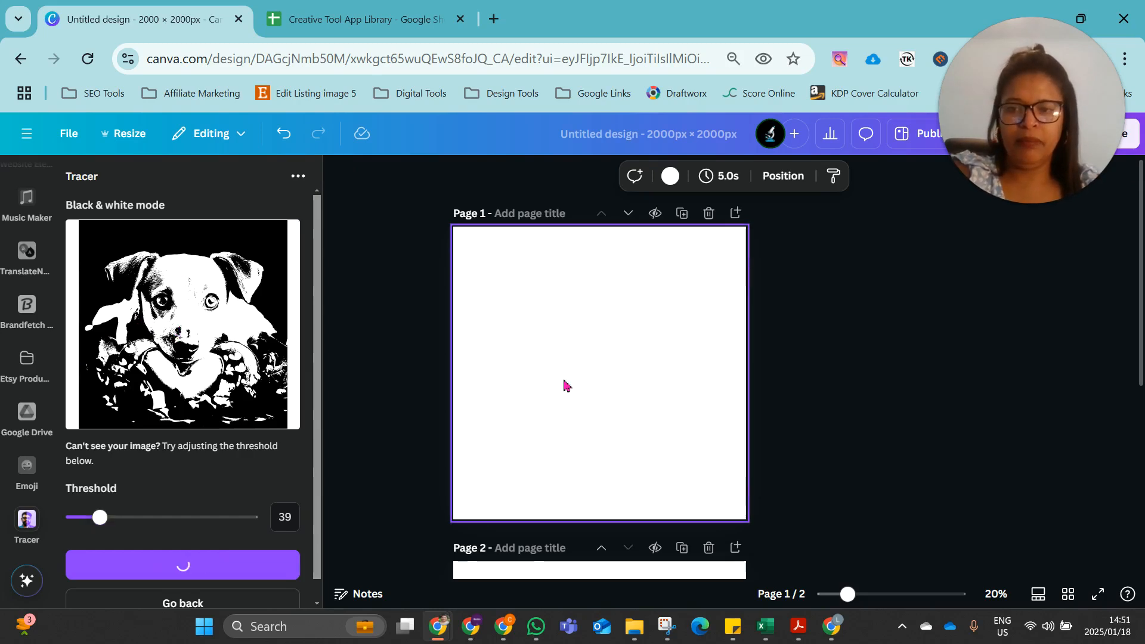
Enlarge the traced dog image to cover most of page 1
left_click(182, 564)
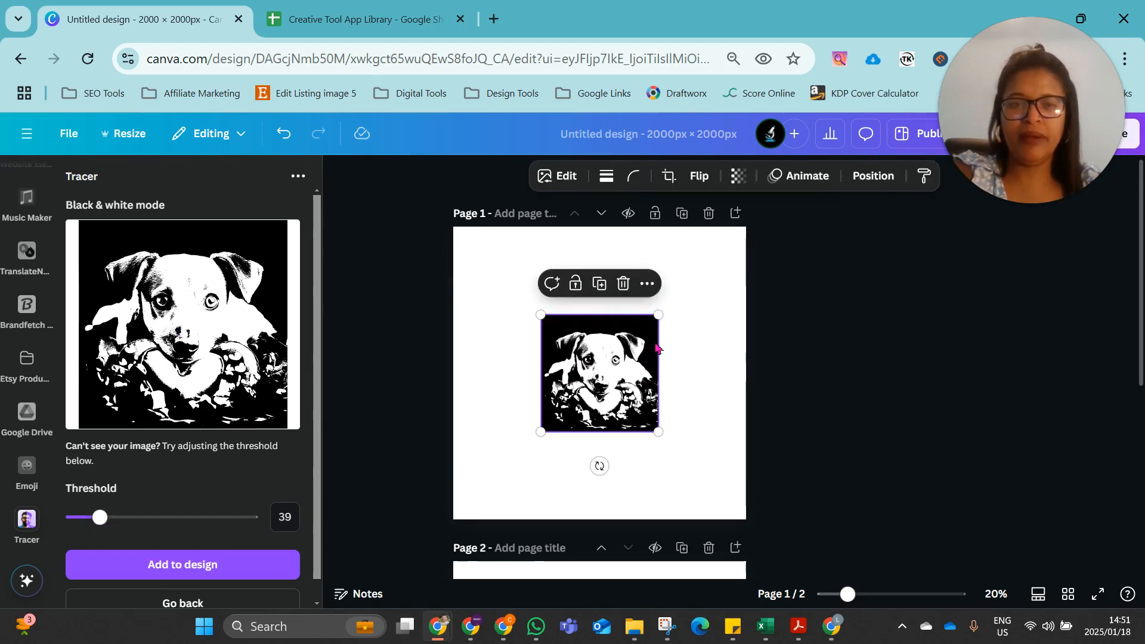
left_click_drag(659, 432, 743, 230)
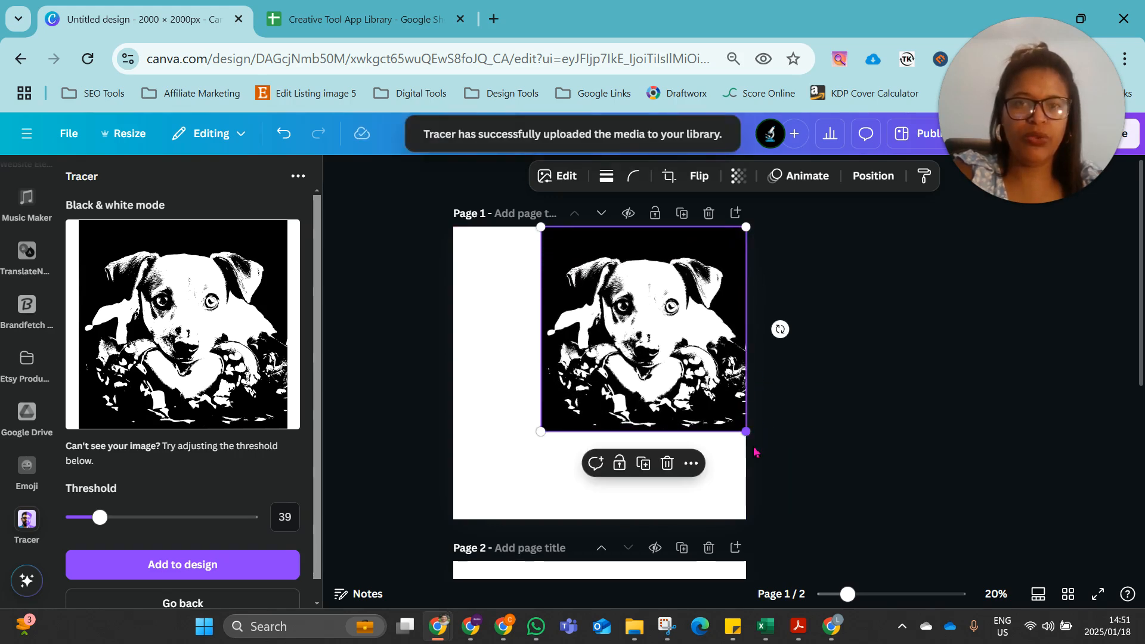
left_click_drag(746, 431, 886, 568)
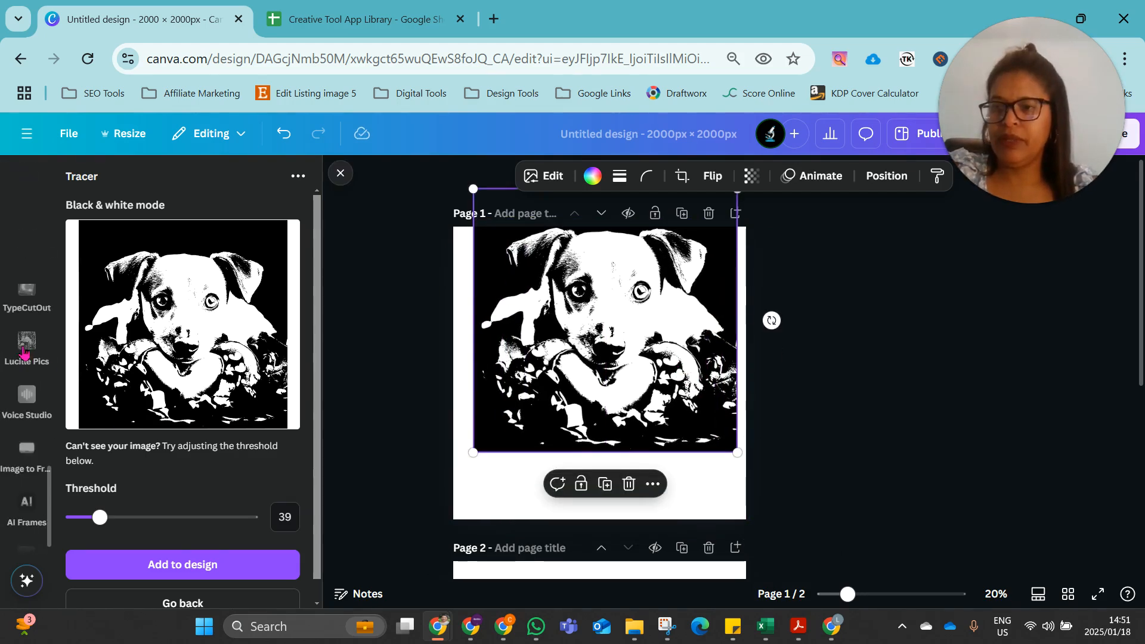
scroll("down", 3)
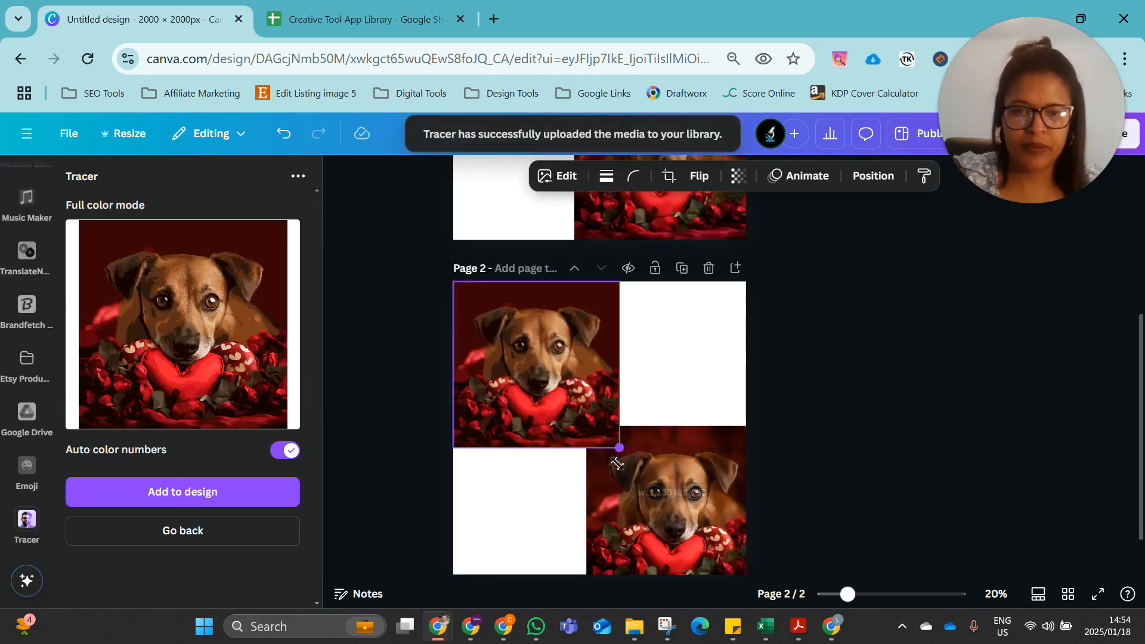
Enlarge both color dog images and place the second in page 2's lower right corner
left_click_drag(619, 446, 651, 481)
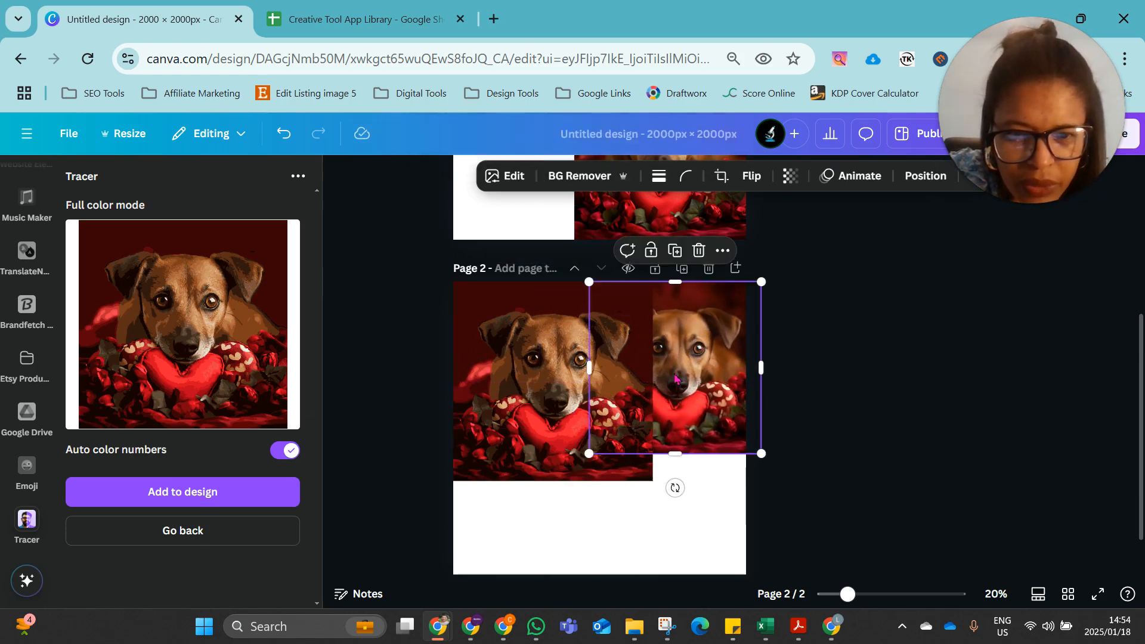
left_click_drag(760, 453, 785, 477)
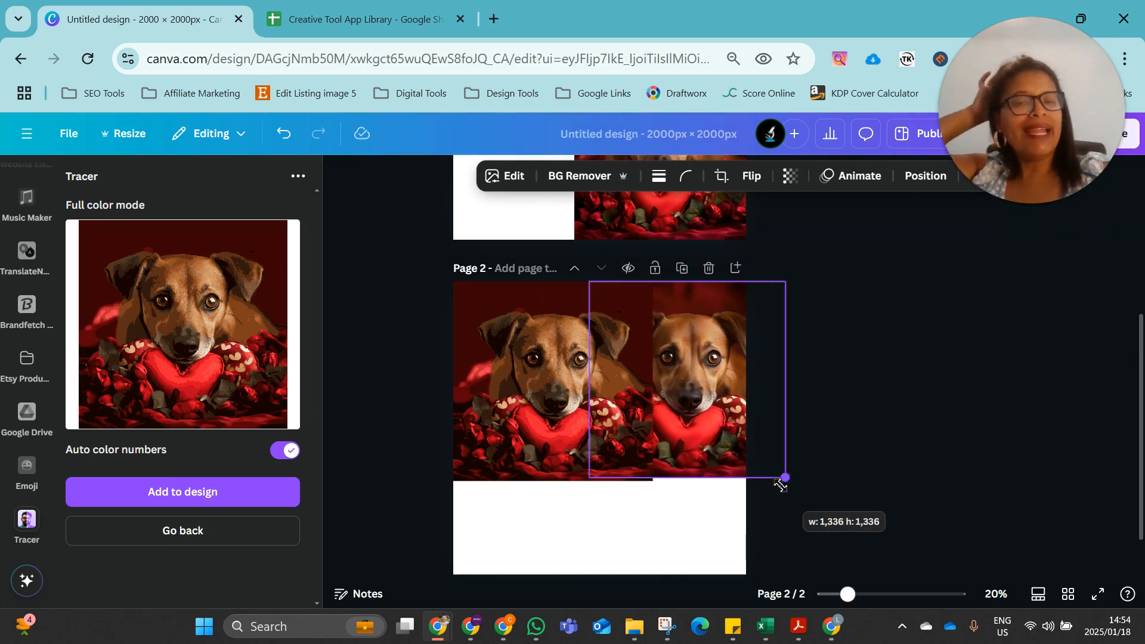
left_click_drag(785, 477, 741, 434)
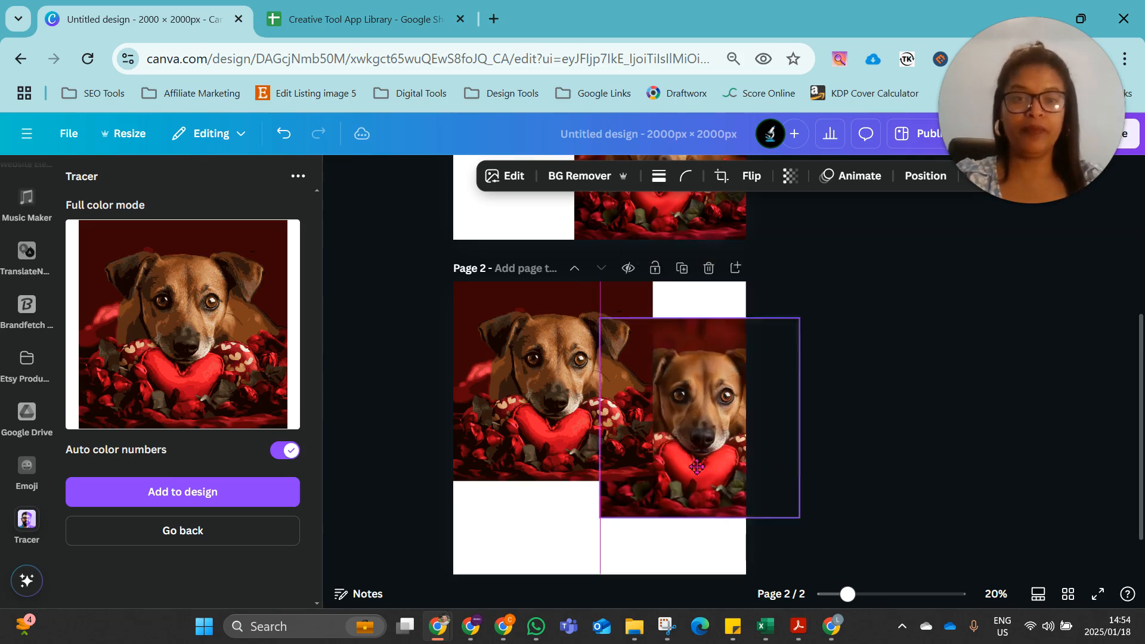
left_click_drag(695, 468, 688, 482)
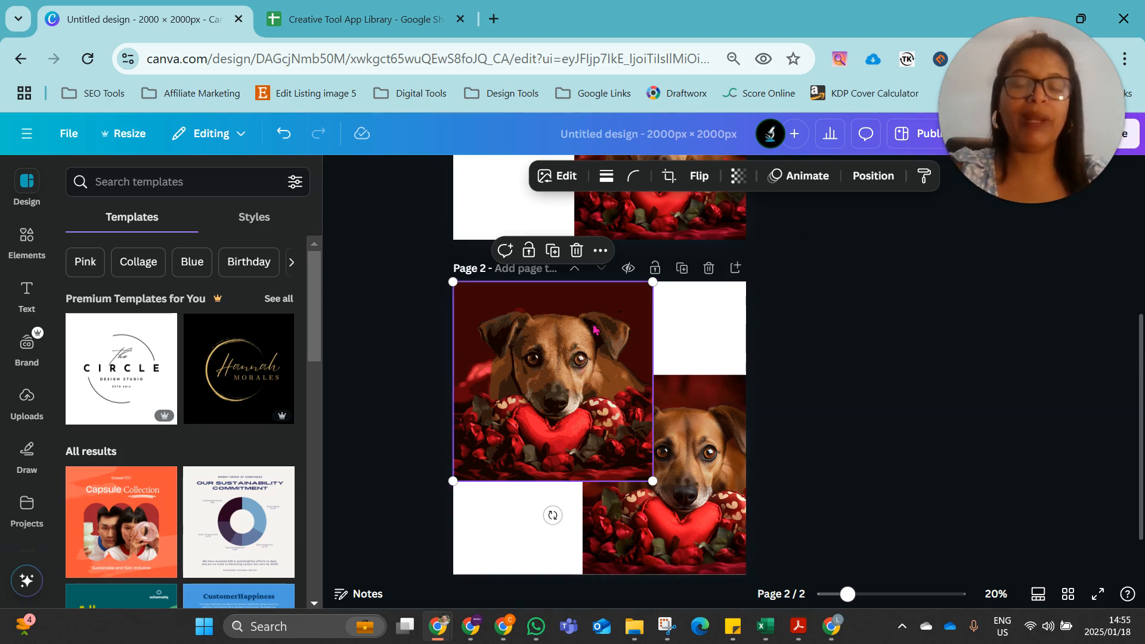
mouse_move(572, 344)
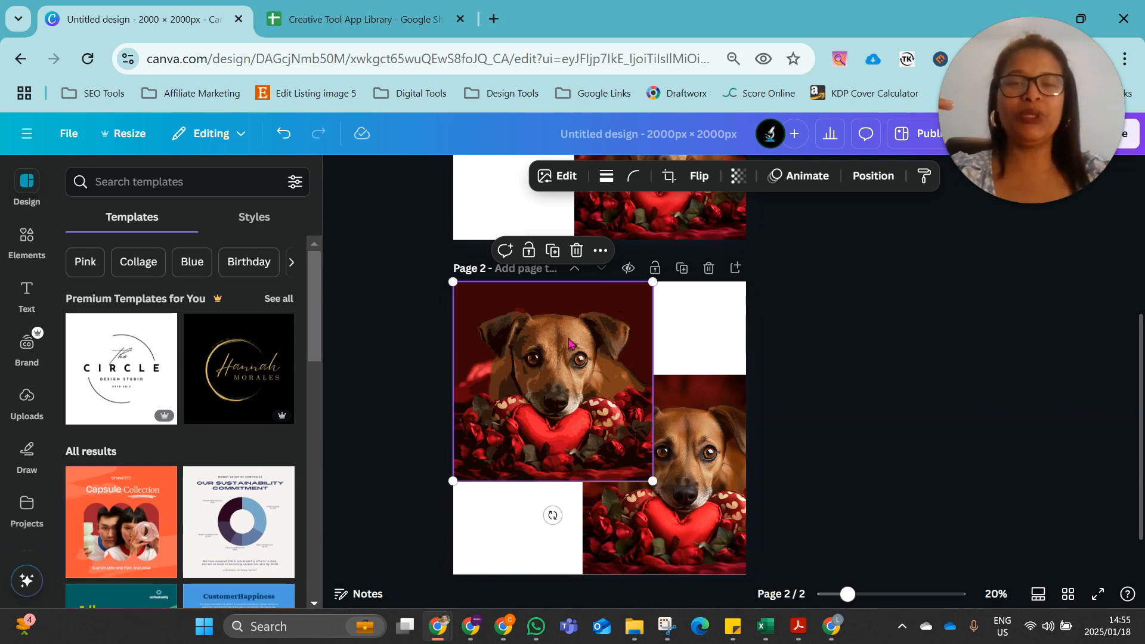
mouse_move(588, 301)
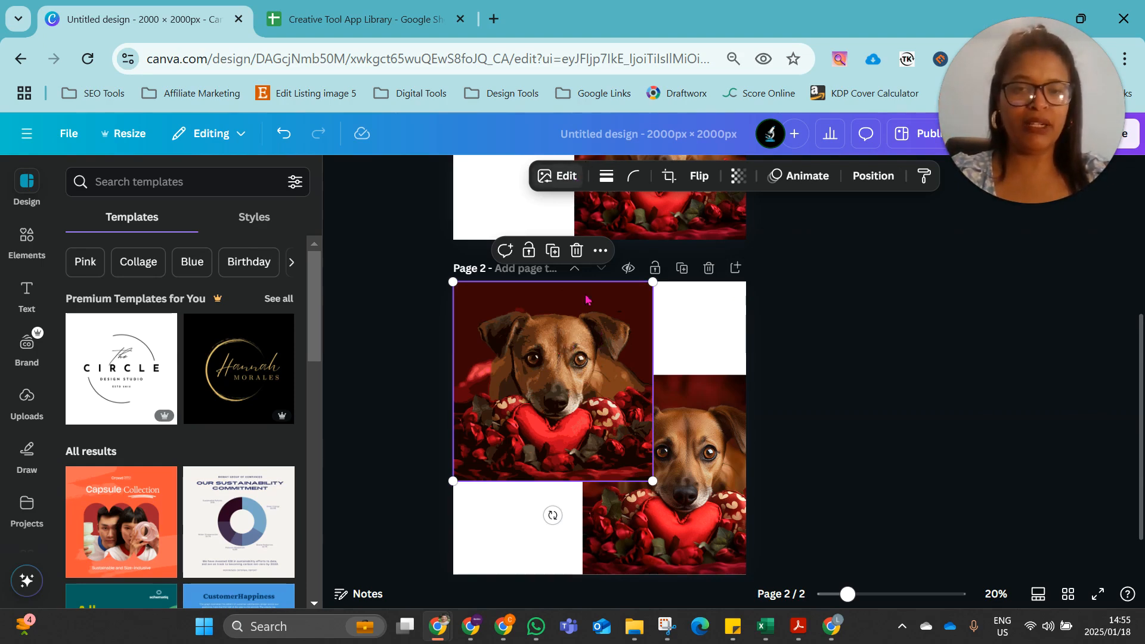
mouse_move(630, 351)
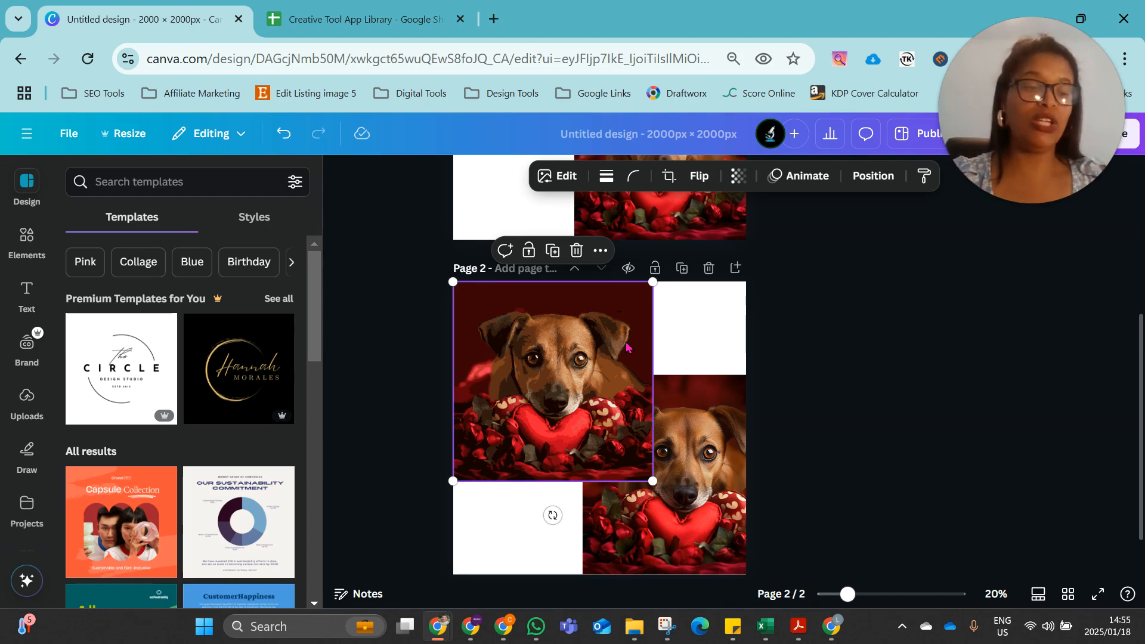
Shrink the top-left color dog image slightly from its bottom-right corner
scroll("down", 3)
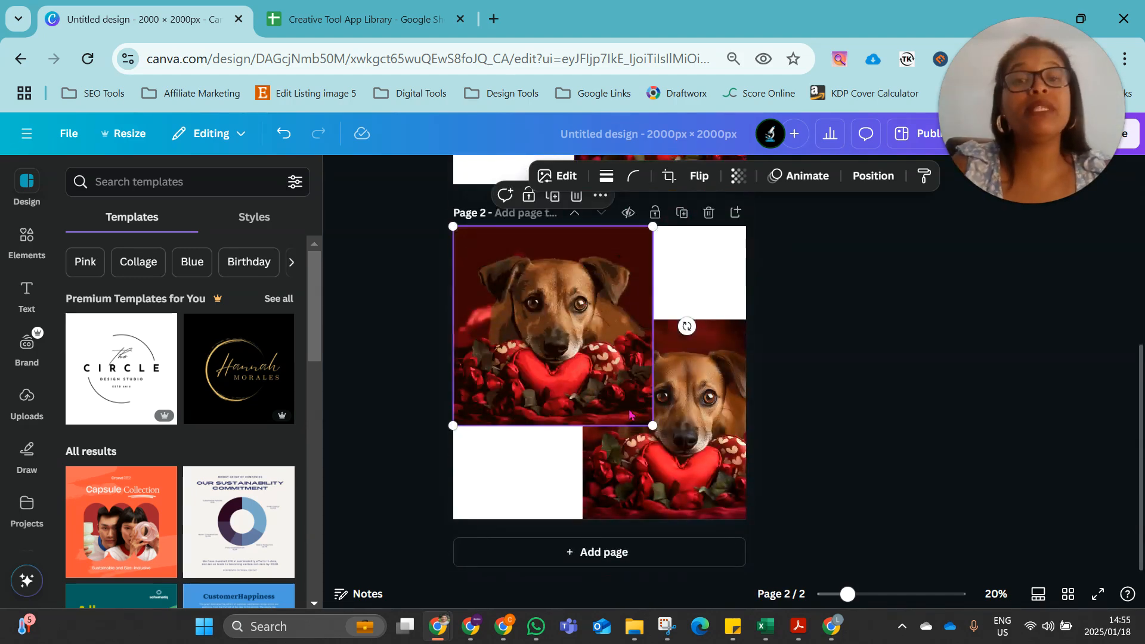
left_click_drag(653, 425, 645, 424)
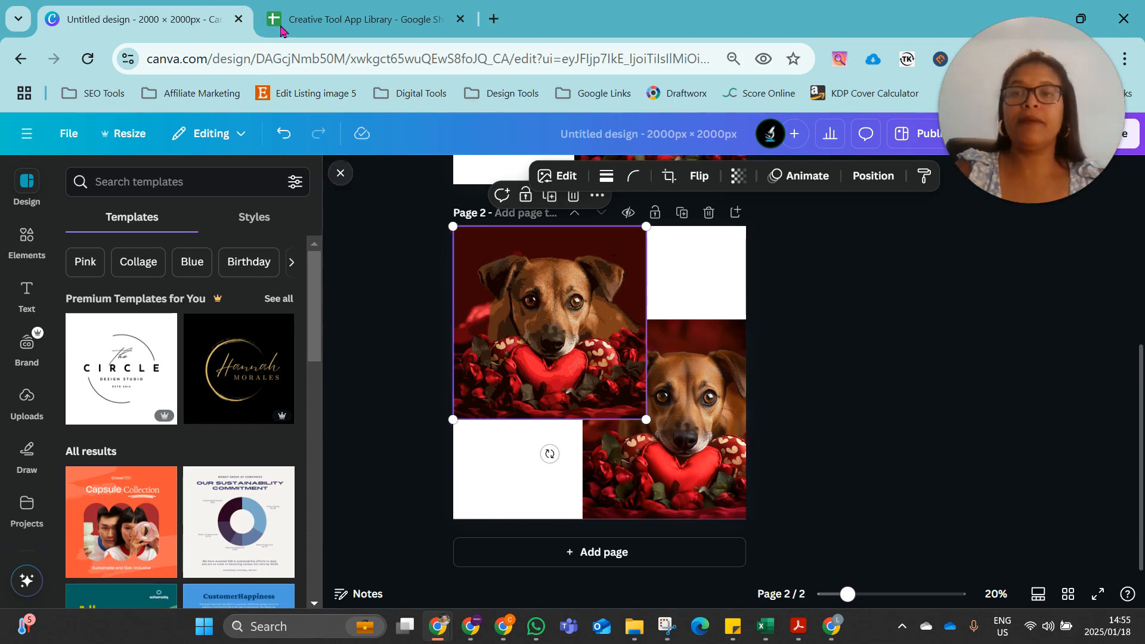
Switch to the Creative Tool App Library sheet and reveal the Free Gift link in E2
left_click(361, 19)
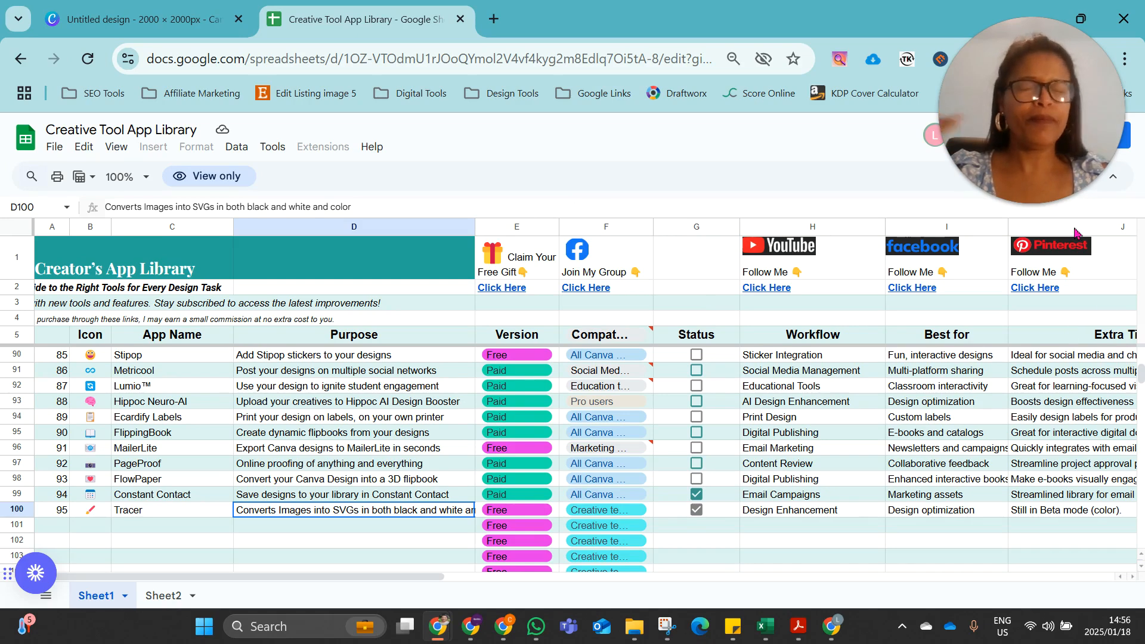
mouse_move(479, 172)
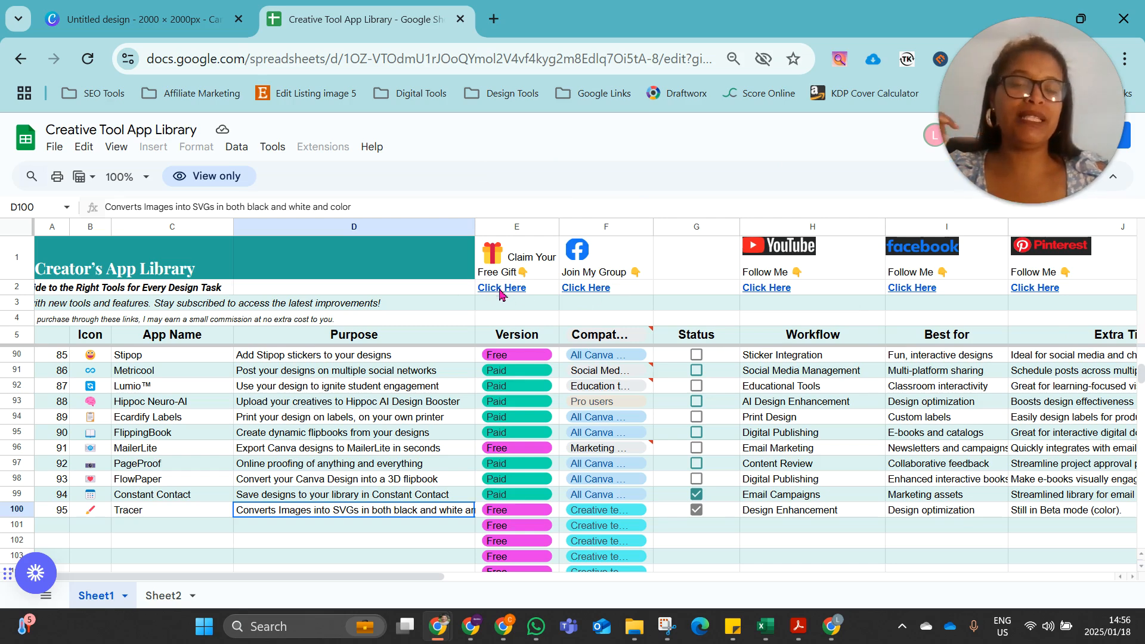
left_click(501, 287)
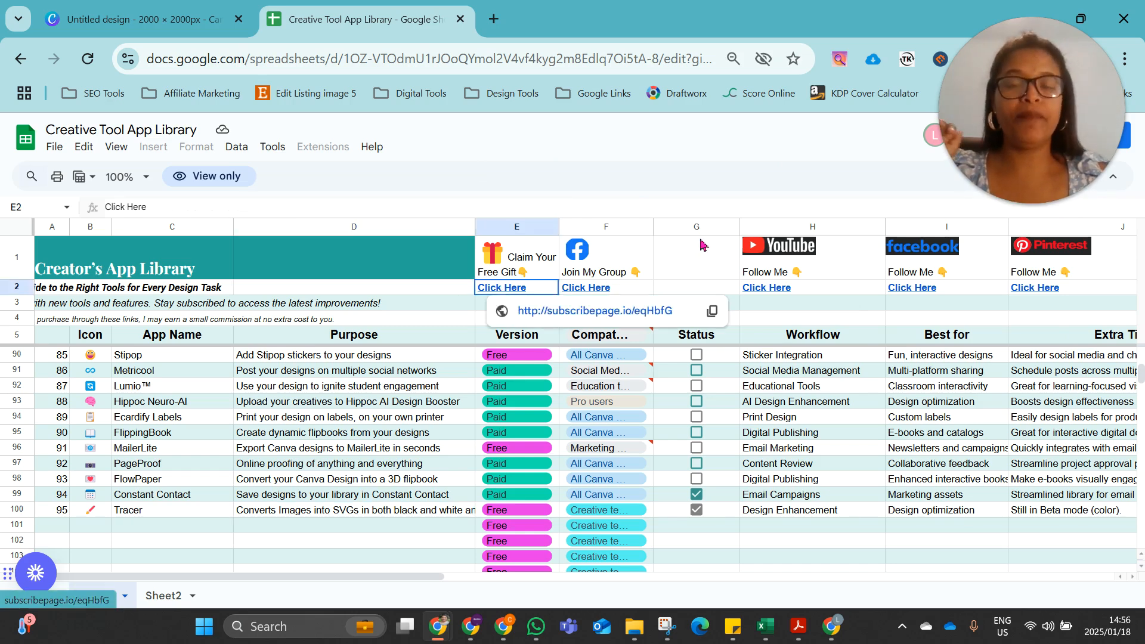